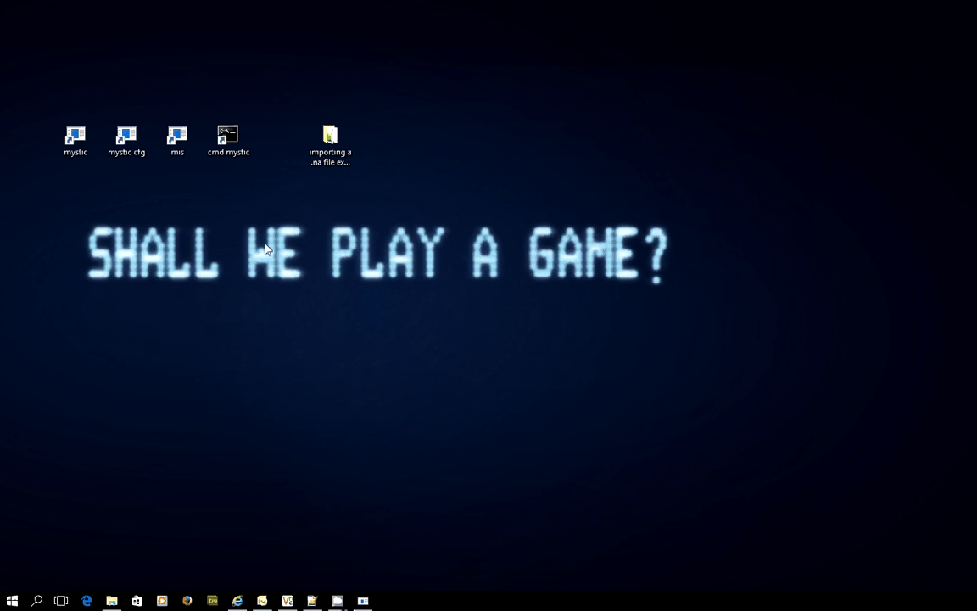
{"action": "mouse_move", "coordinate": [139, 168]}
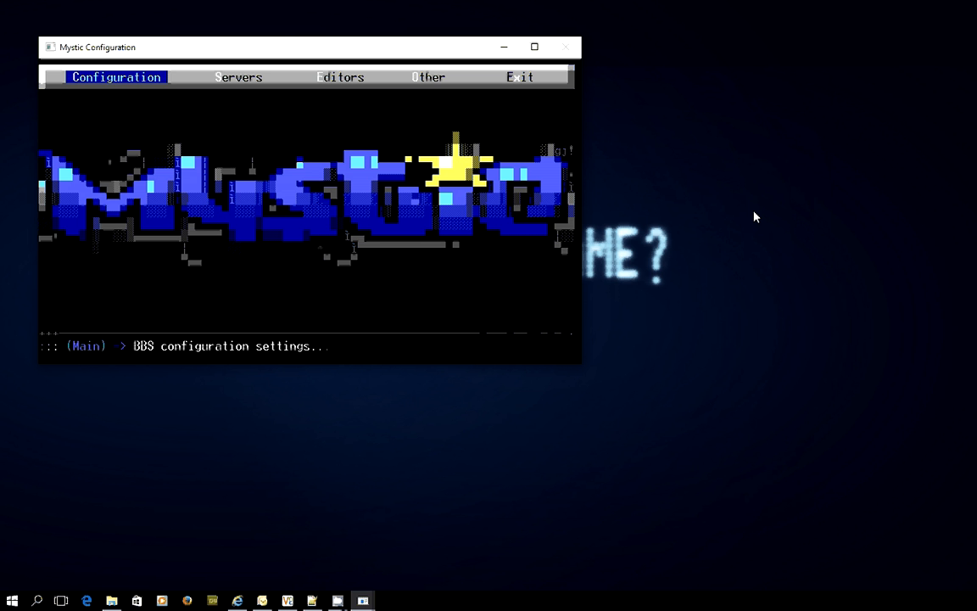
Step: Drop down the Configuration menu listing the BBS settings sections
{"action": "left_click", "coordinate": [116, 78]}
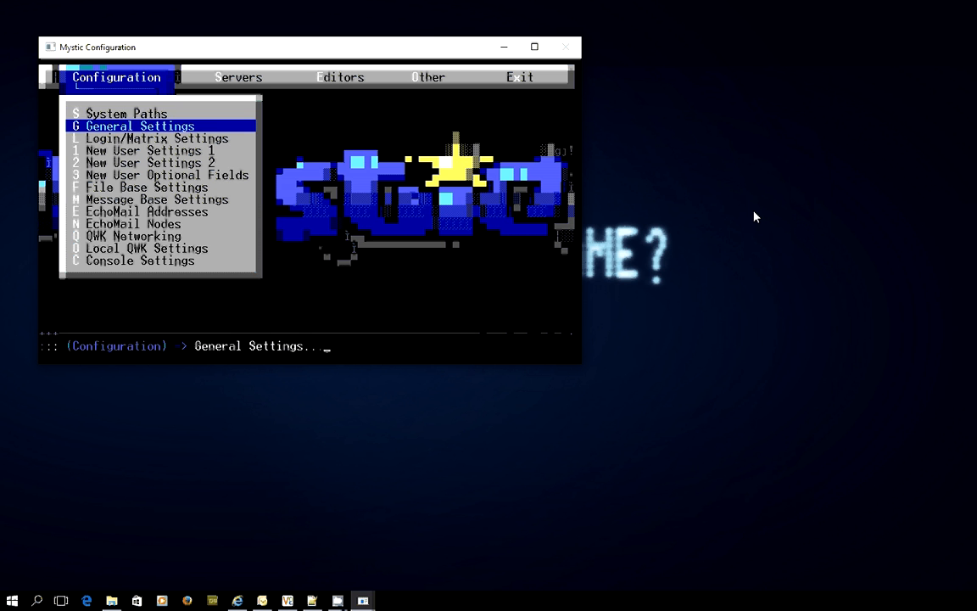
Step: In General Settings, set the BBS name to Thor BBS
{"action": "left_click", "coordinate": [139, 126]}
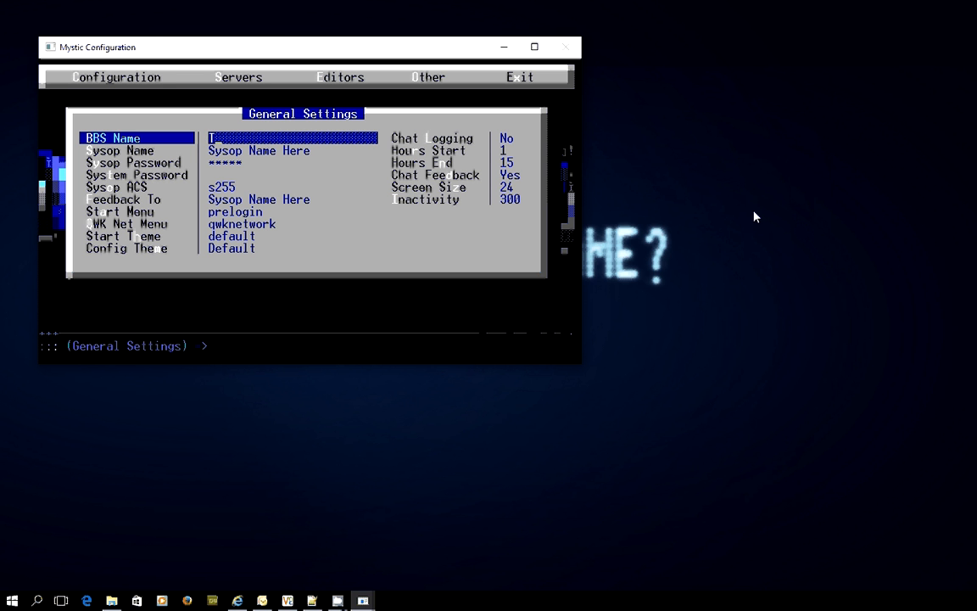
{"action": "type", "text": "Thor BBS"}
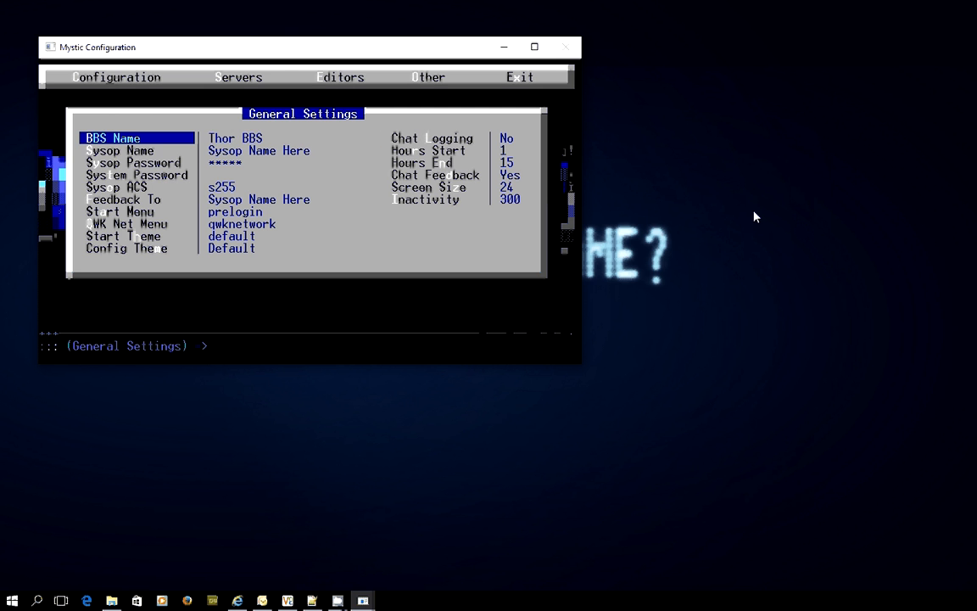
{"action": "key", "text": "Down"}
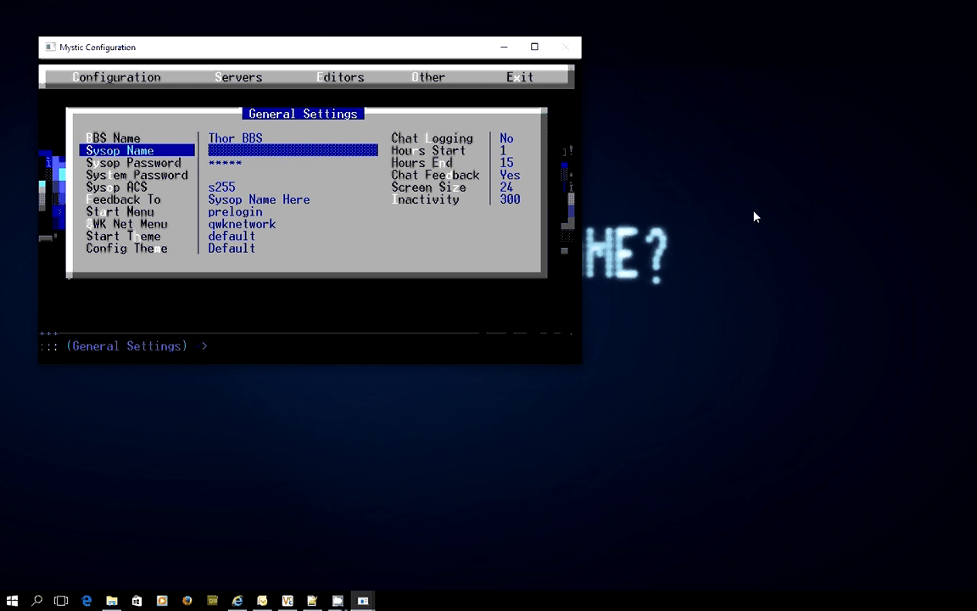
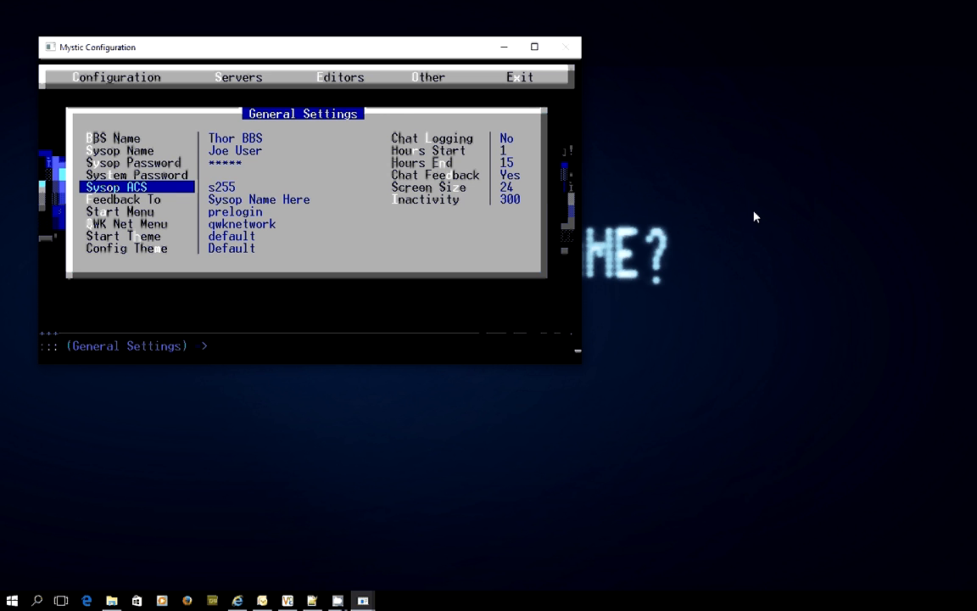
Step: Set the sysop name to Joe User and return to the sysop password field
{"action": "key", "text": "up"}
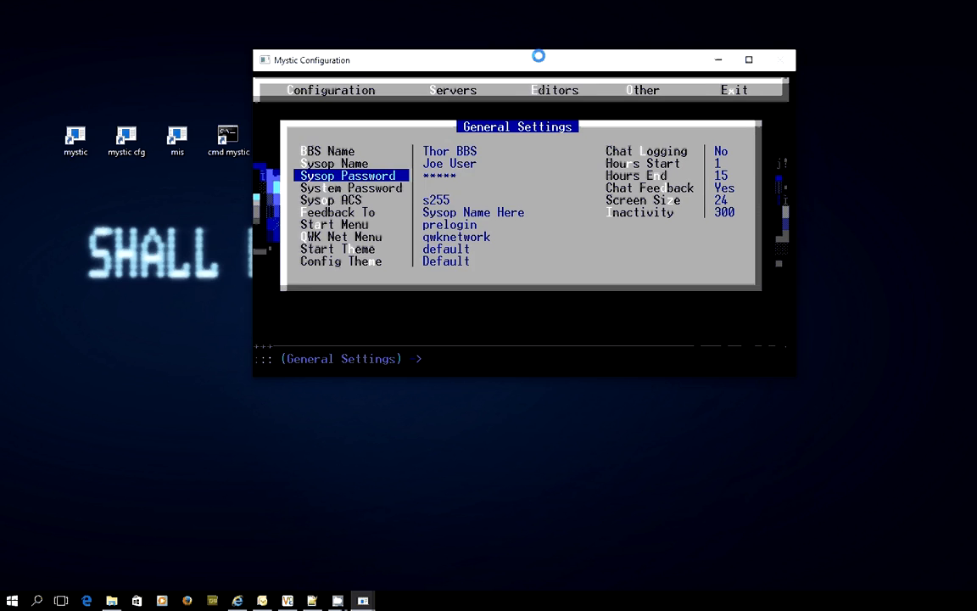
Step: Log in to the local Mystic node as red72
{"action": "left_click_drag", "start_coordinate": [539, 59], "coordinate": [556, 48]}
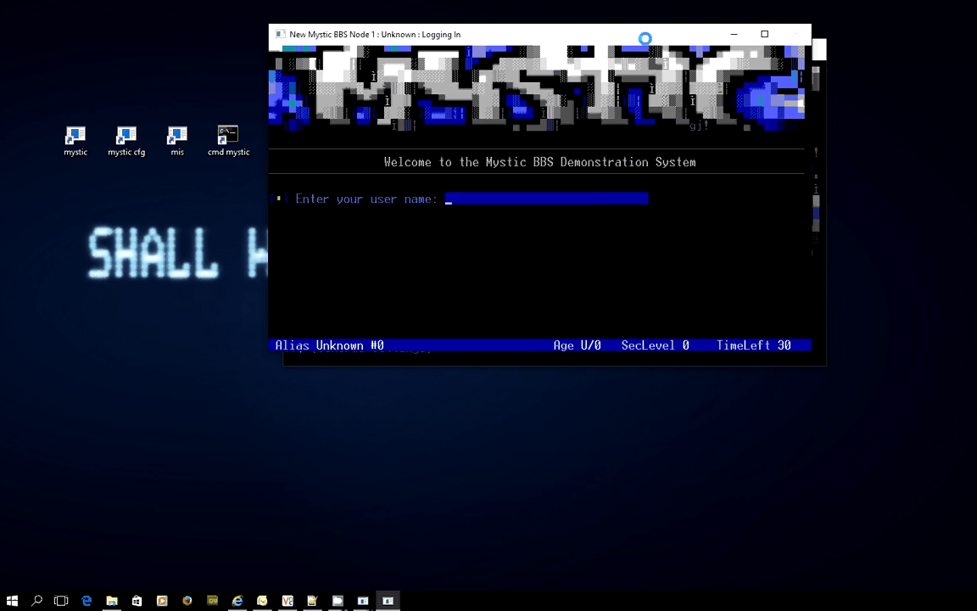
{"action": "type", "text": "red"}
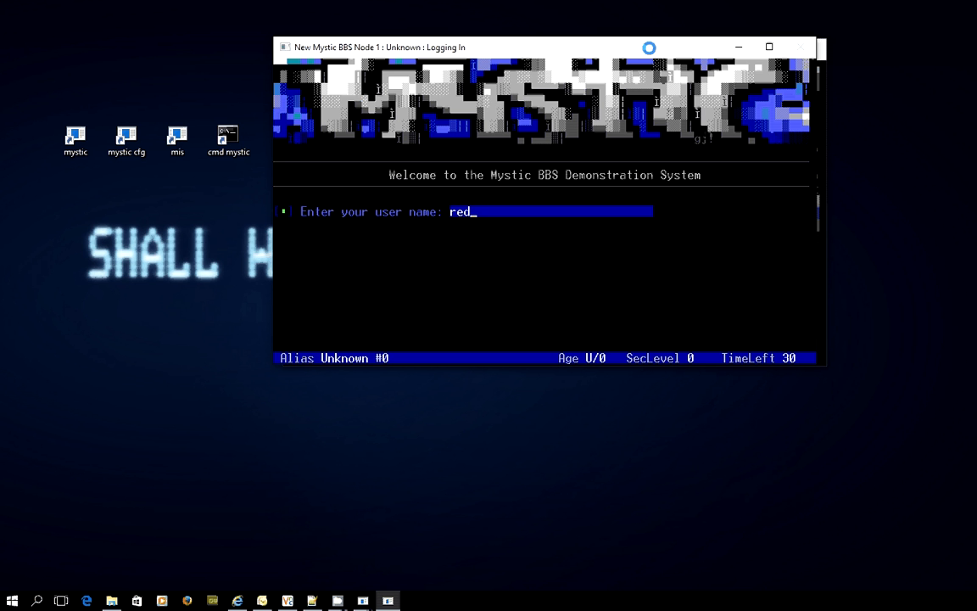
{"action": "type", "text": "72"}
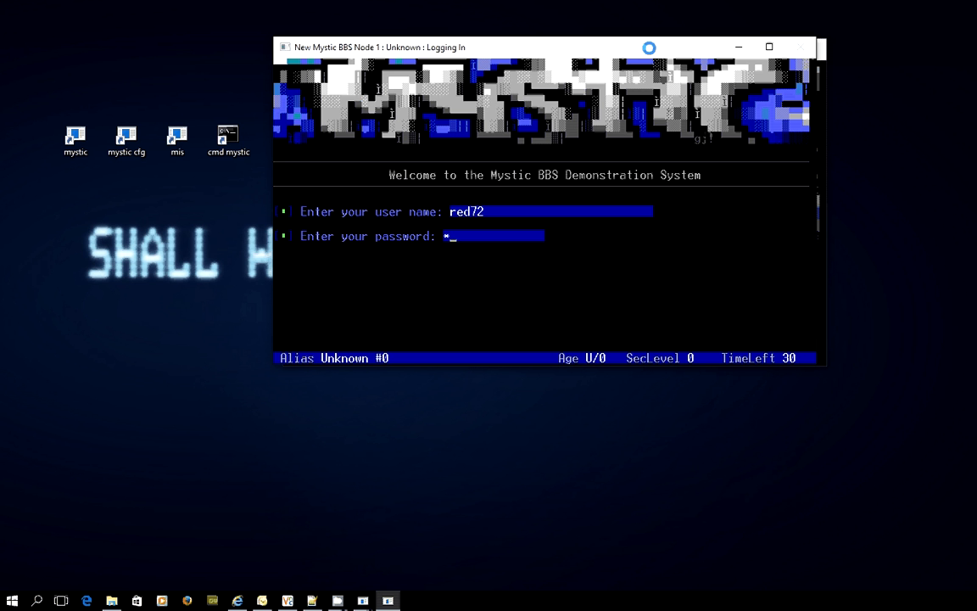
{"action": "key", "text": "enter"}
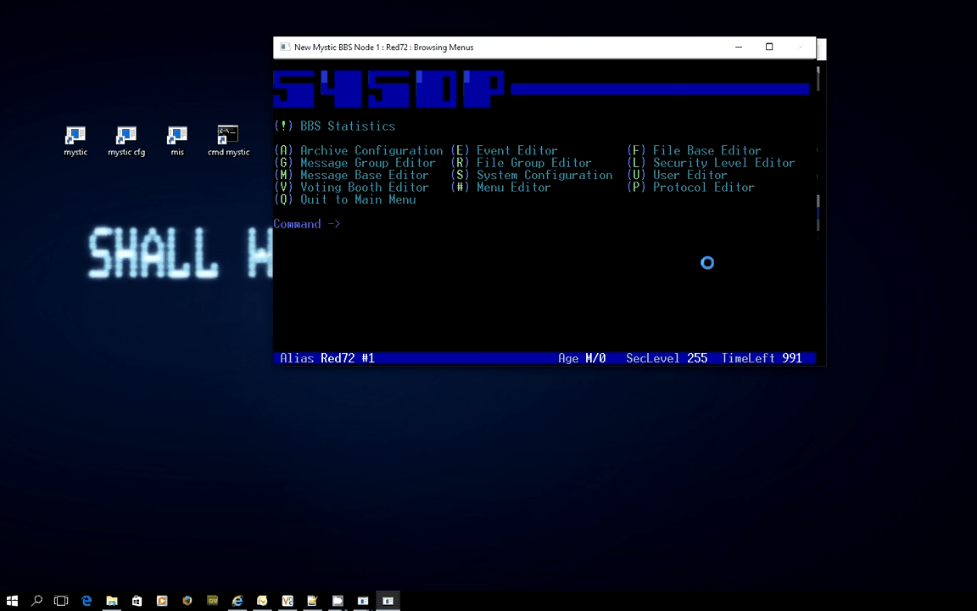
Step: Enter the sysop menu with S and supply the sysop password
{"action": "type", "text": "S"}
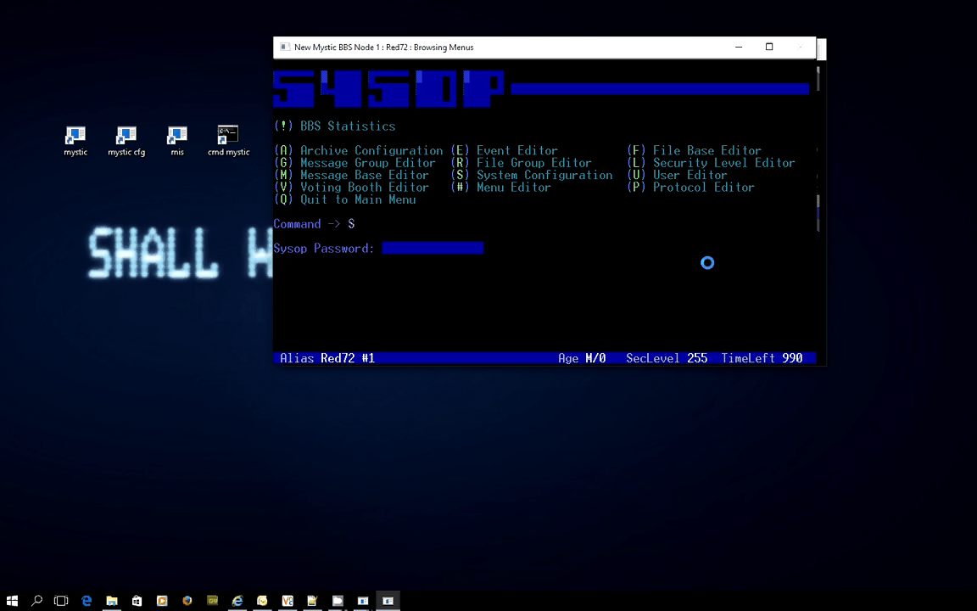
{"action": "type", "text": "**"}
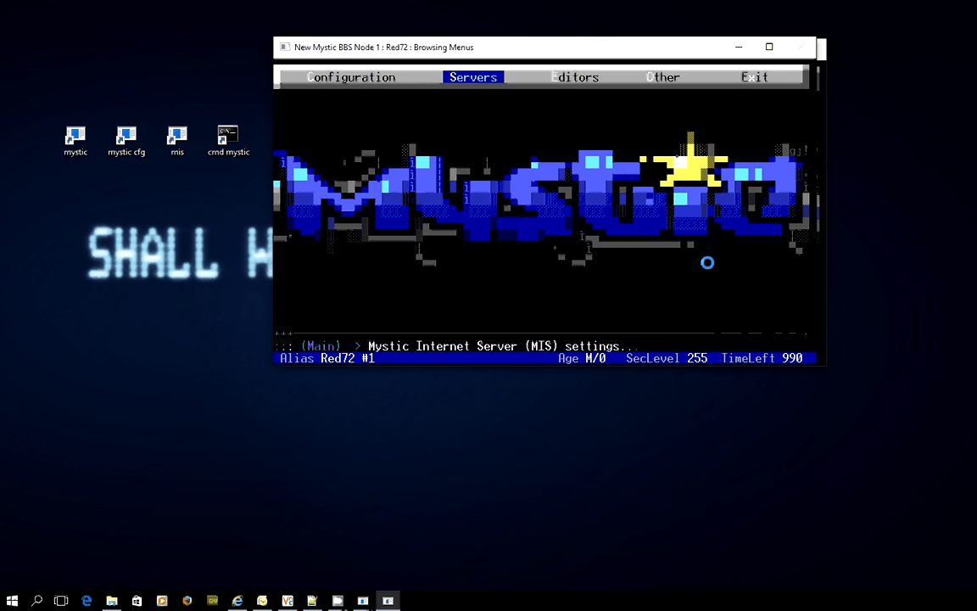
Step: In General Settings, replace the sysop password with a new, longer one
{"action": "left_click", "coordinate": [349, 77]}
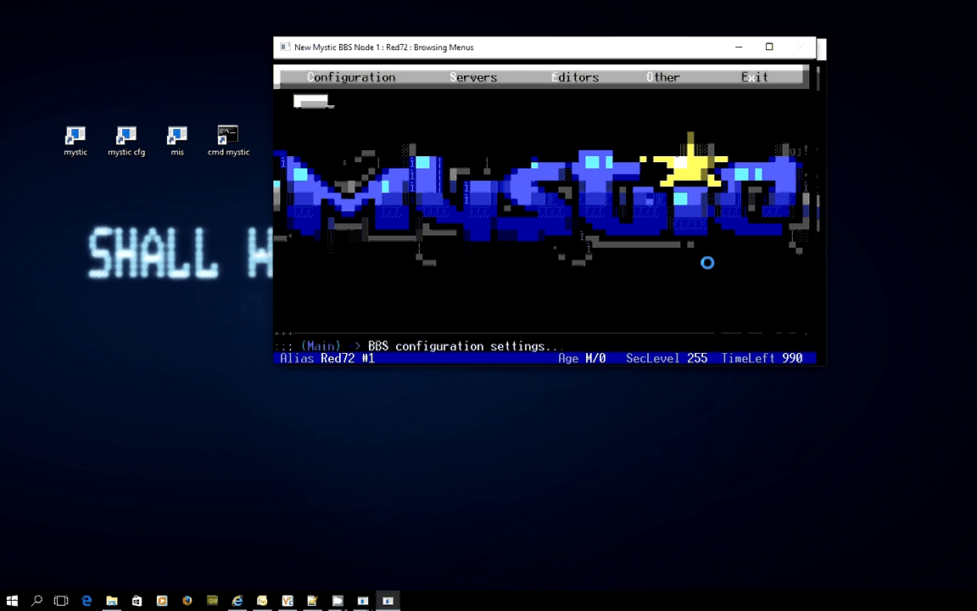
{"action": "left_click", "coordinate": [349, 78]}
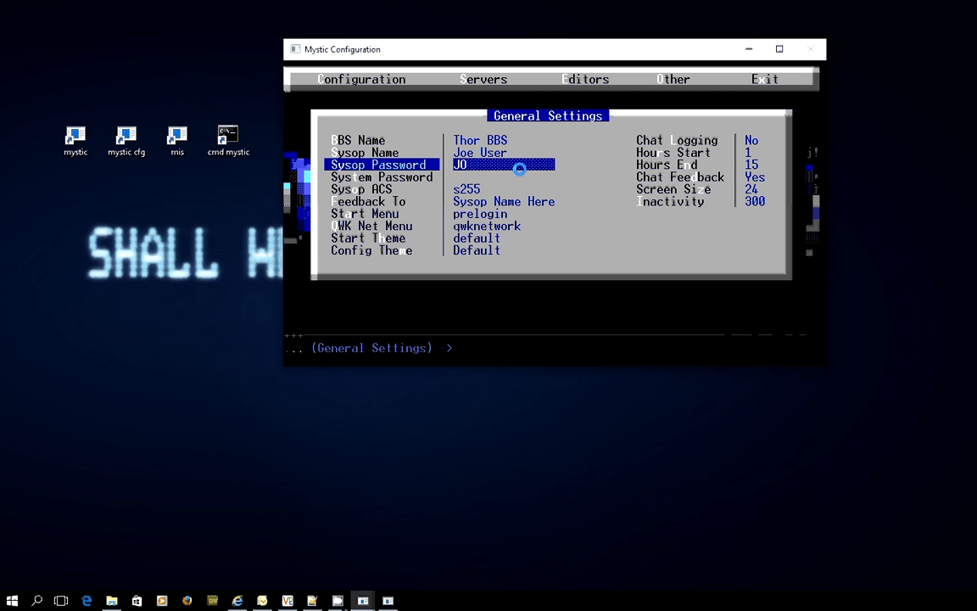
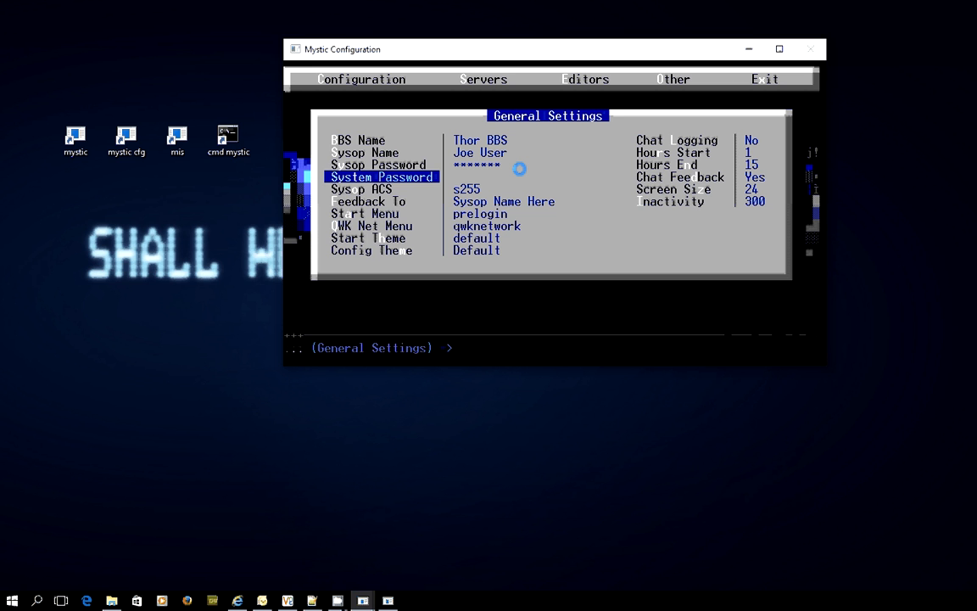
Step: Set the feedback recipient to Red72 in General Settings
{"action": "key", "text": "down"}
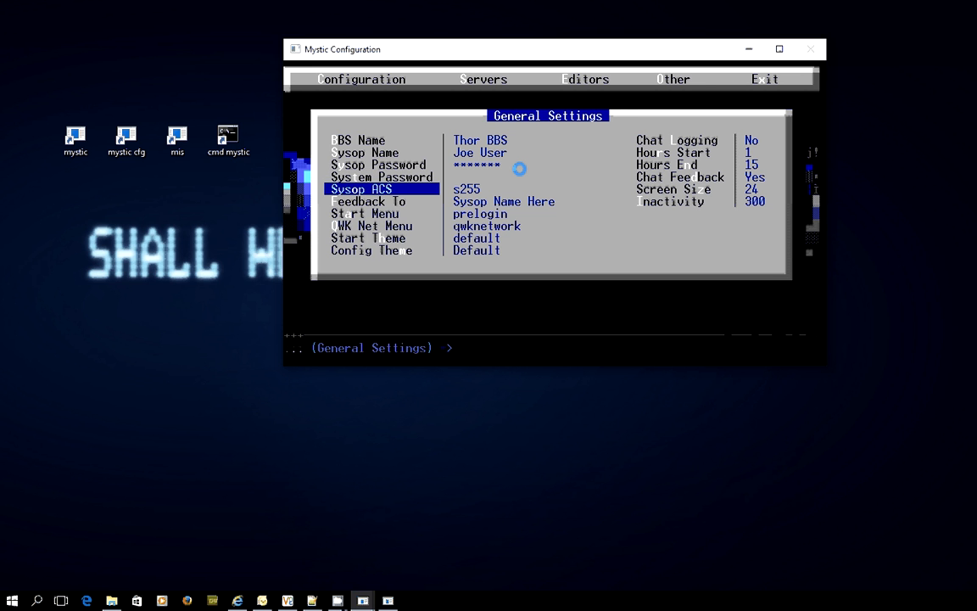
{"action": "key", "text": "Down"}
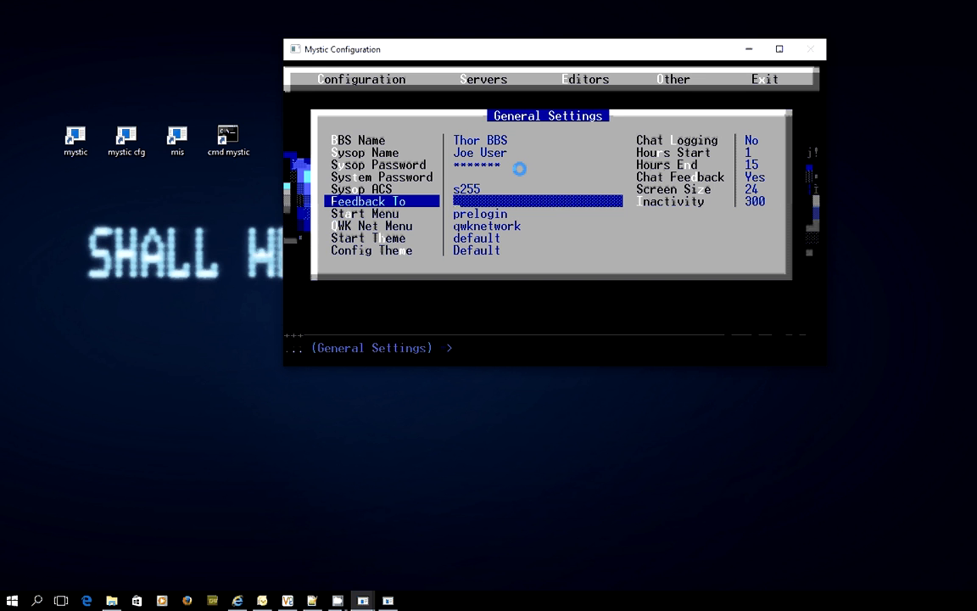
{"action": "type", "text": "Red72"}
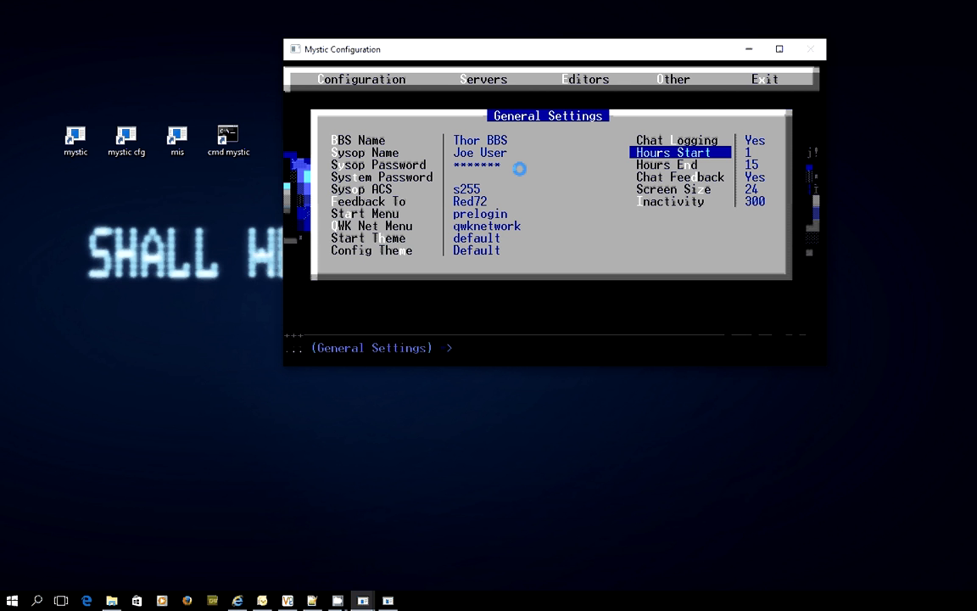
Step: Set the inactivity timeout to 400 seconds
{"action": "key", "text": "down"}
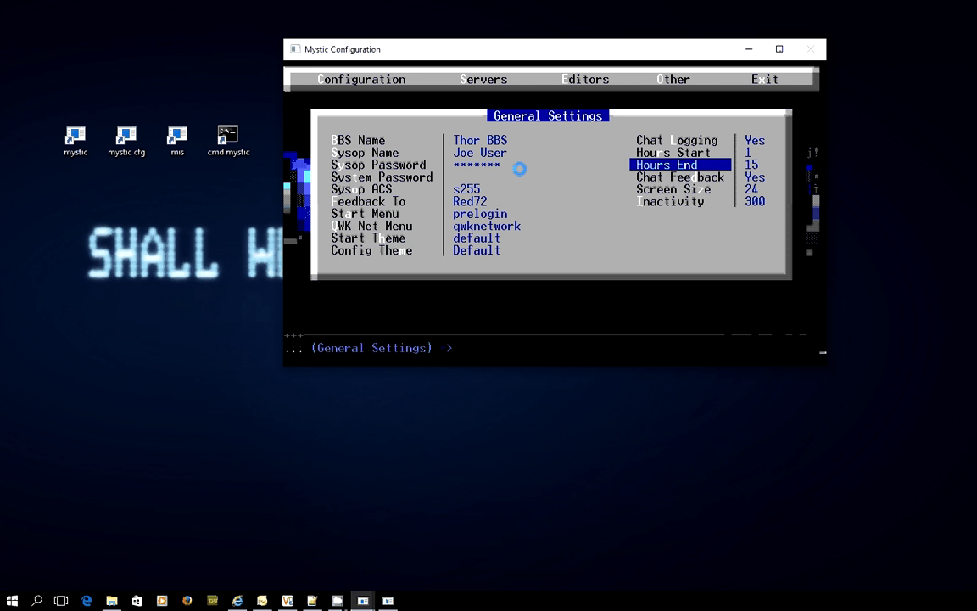
{"action": "key", "text": "Down"}
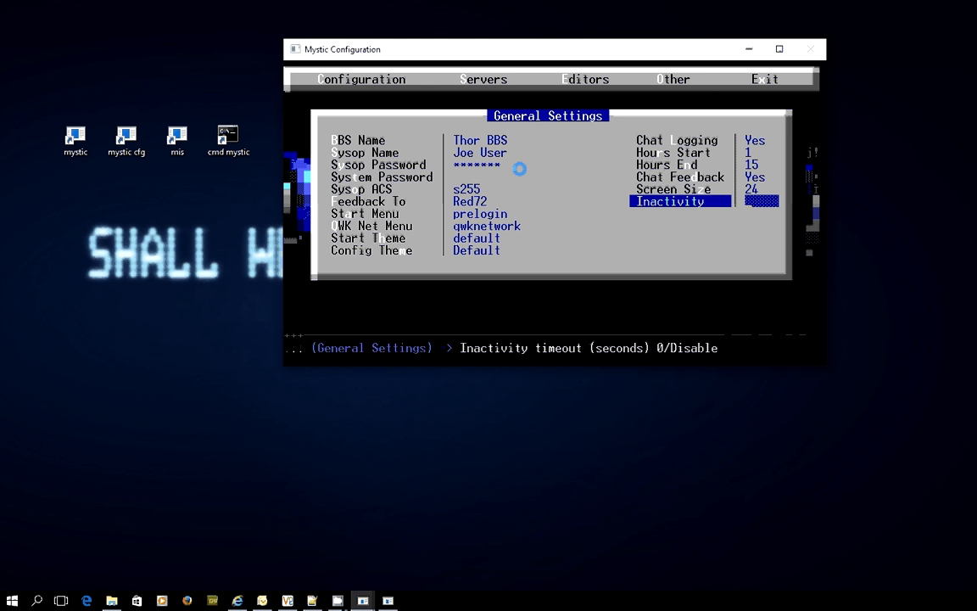
{"action": "type", "text": "400"}
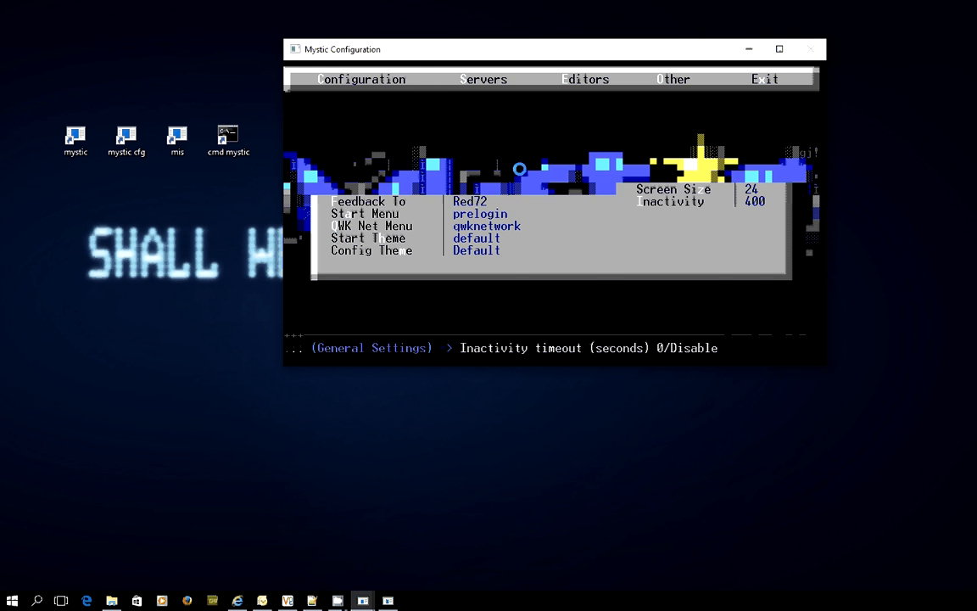
Step: Bring up Login/Matrix Settings and move through the Default and Local CodePage options
{"action": "left_click", "coordinate": [360, 80]}
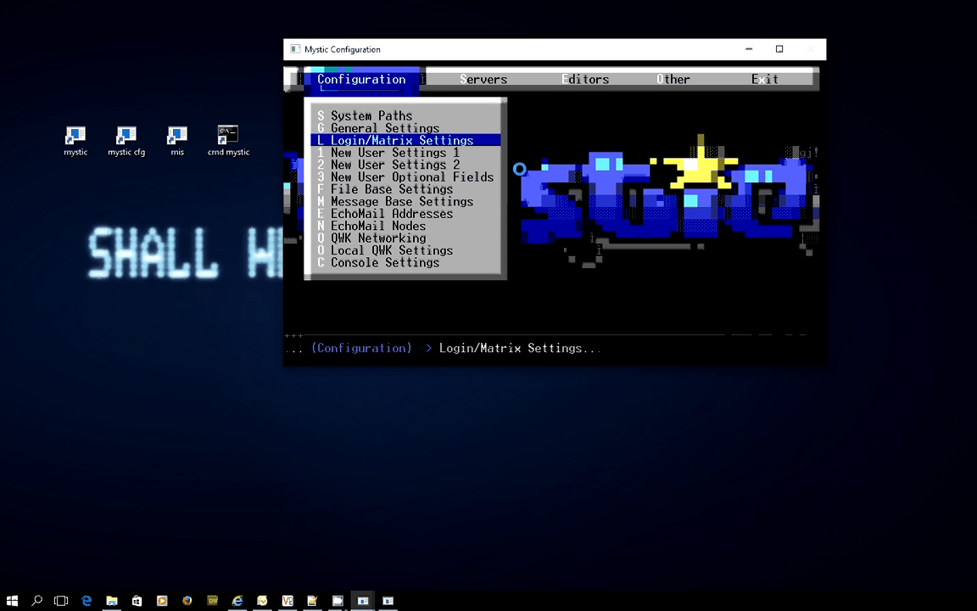
{"action": "left_click", "coordinate": [404, 139]}
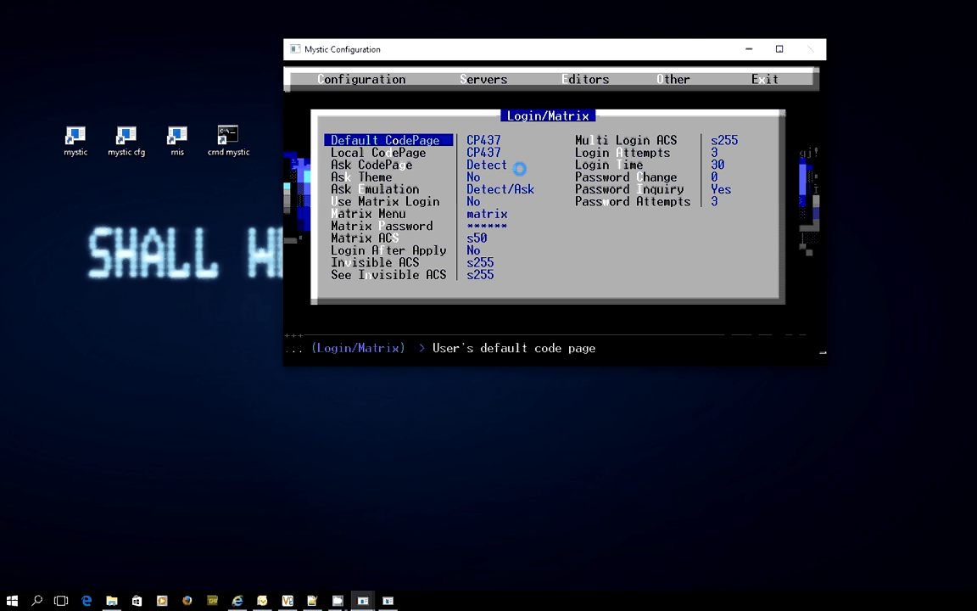
{"action": "key", "text": "Down"}
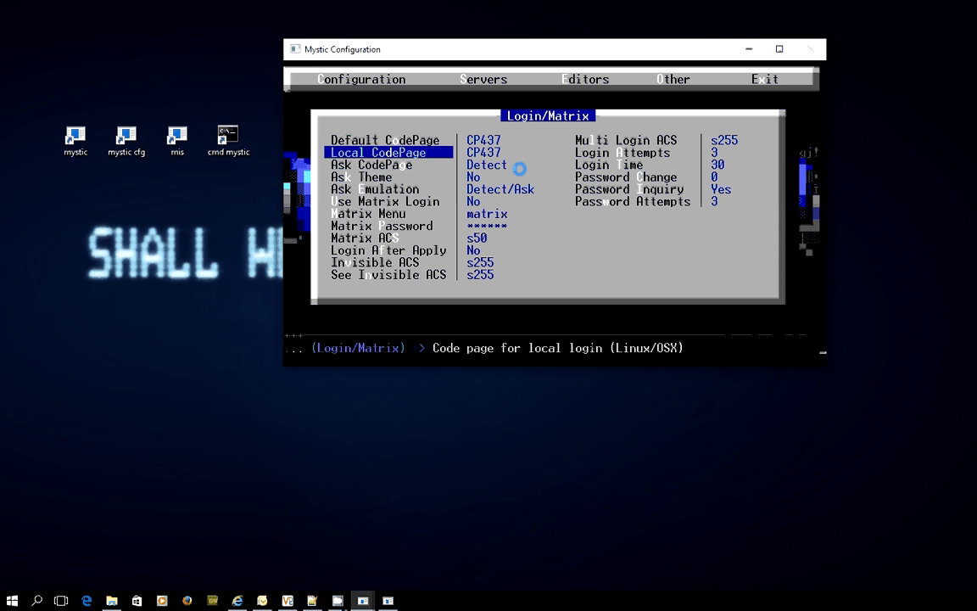
{"action": "key", "text": "up"}
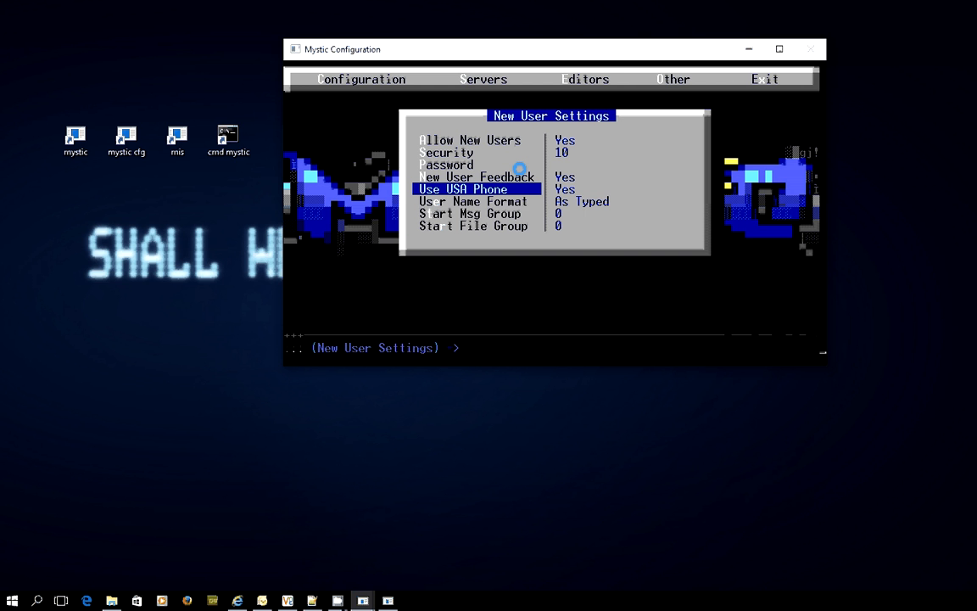
Step: Review User Name Format and Start Msg Group in New User Settings, then leave the screen
{"action": "key", "text": "Down"}
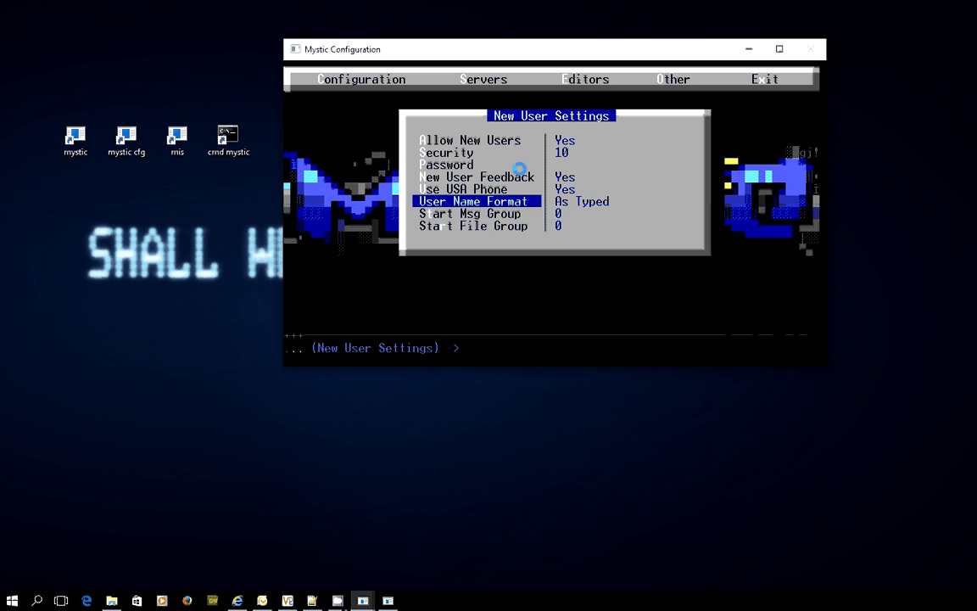
{"action": "key", "text": "down"}
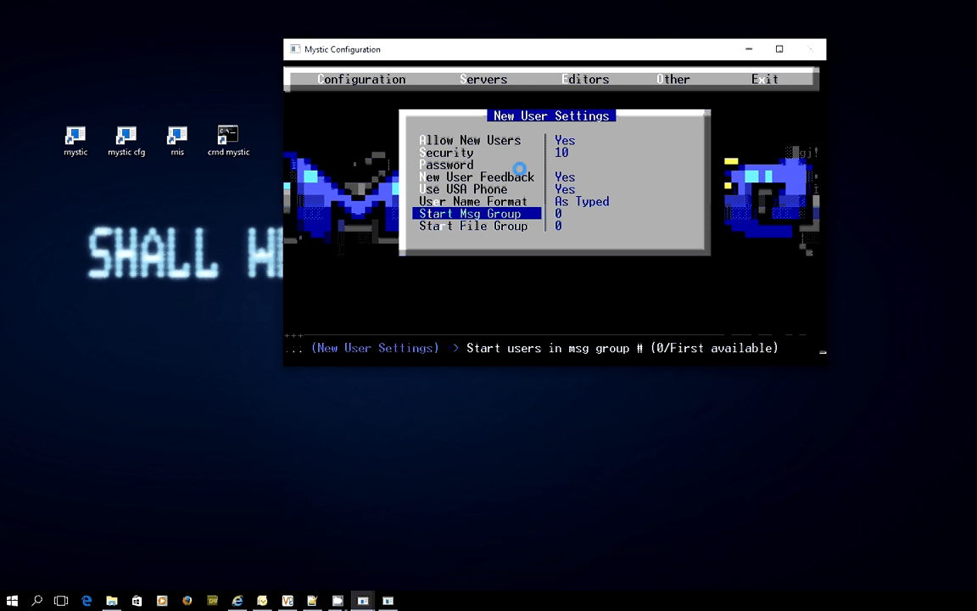
{"action": "key", "text": "down"}
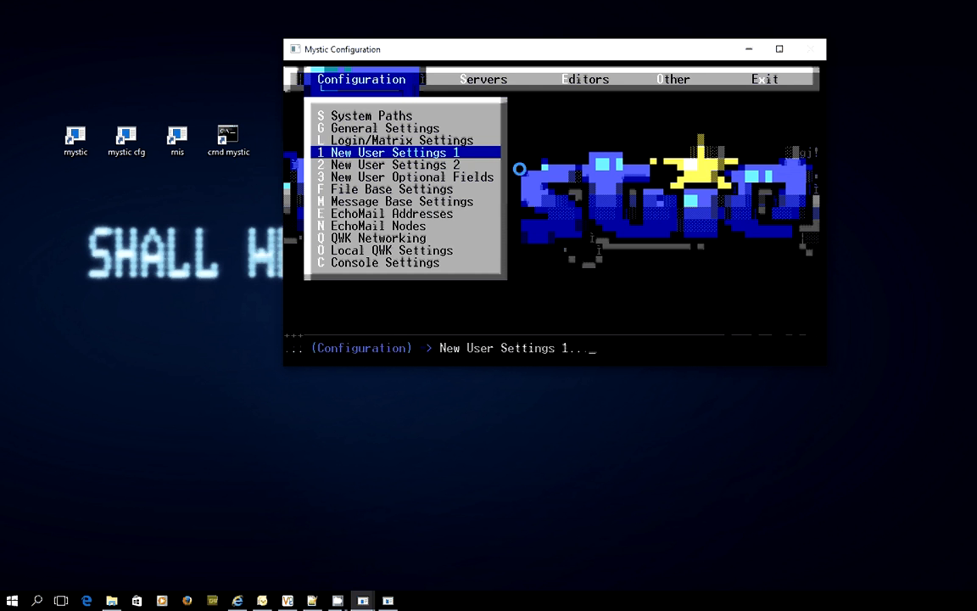
Step: In New User Settings 1, go past the Ask options and change Date Type to DD/MM/YY
{"action": "left_click", "coordinate": [385, 153]}
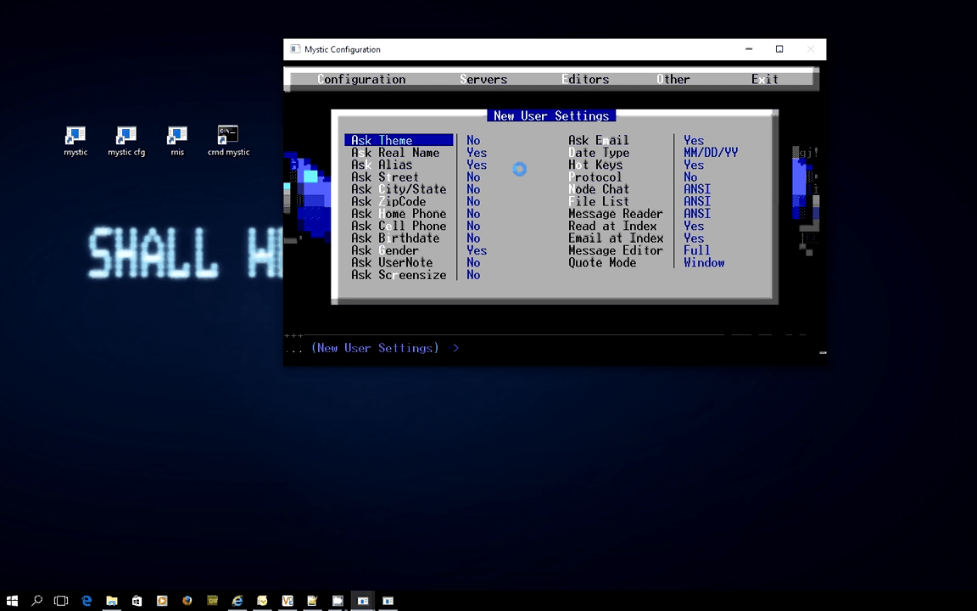
{"action": "key", "text": "Down"}
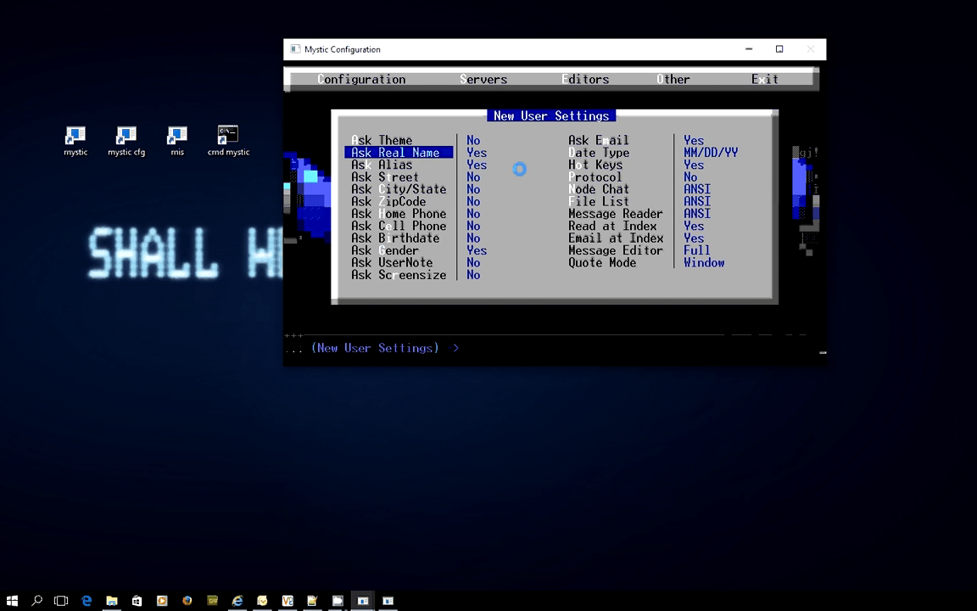
{"action": "key", "text": "Down"}
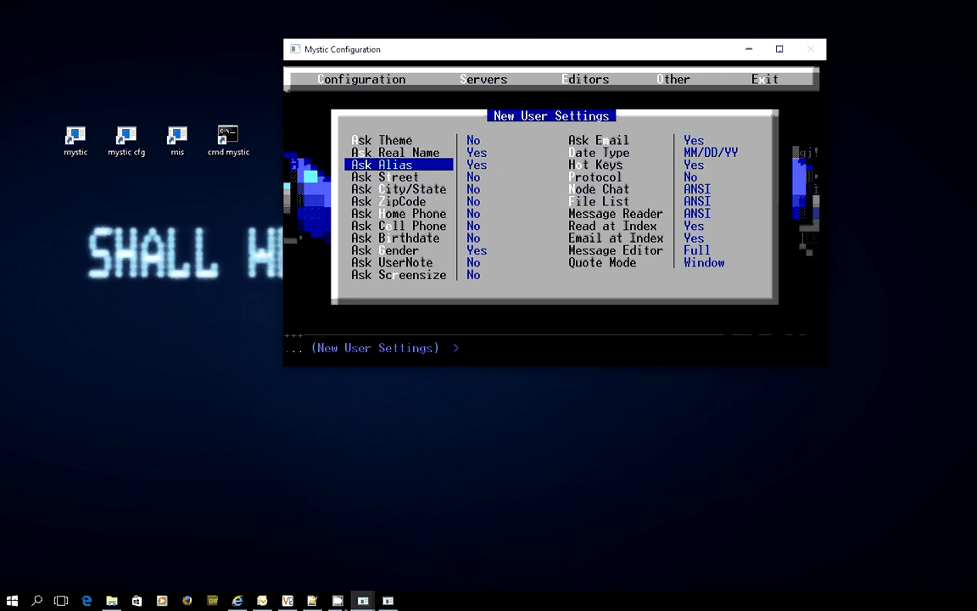
{"action": "mouse_move", "coordinate": [102, 246]}
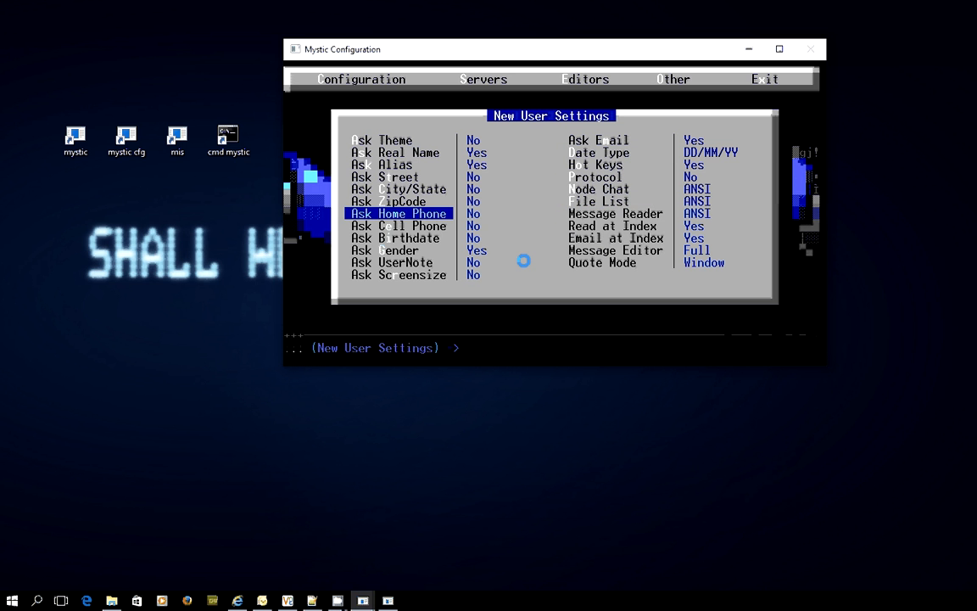
{"action": "key", "text": "up"}
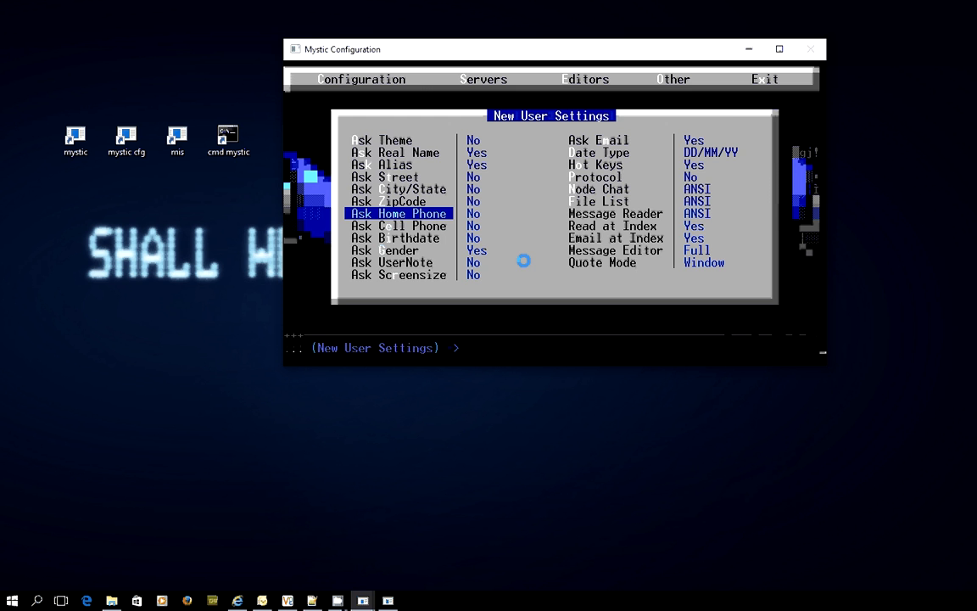
Step: Review the File Base Settings, then return to the configuration menu
{"action": "left_click", "coordinate": [360, 79]}
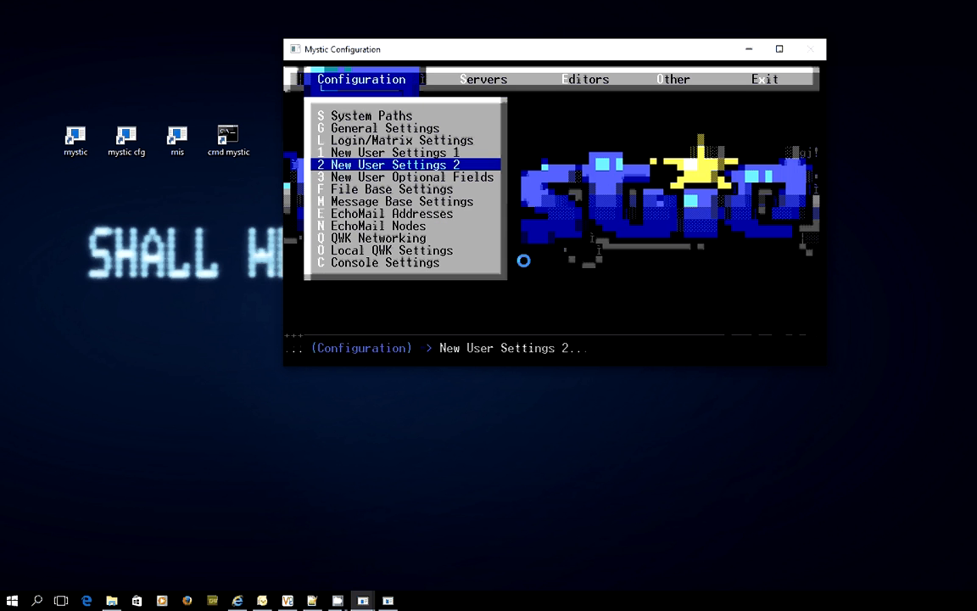
{"action": "left_click", "coordinate": [411, 177]}
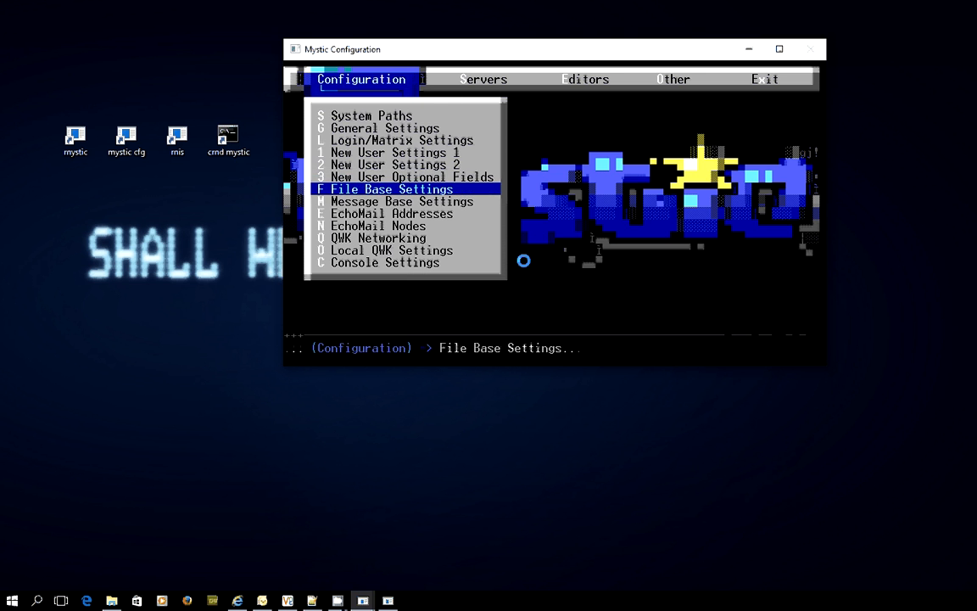
{"action": "left_click", "coordinate": [394, 188]}
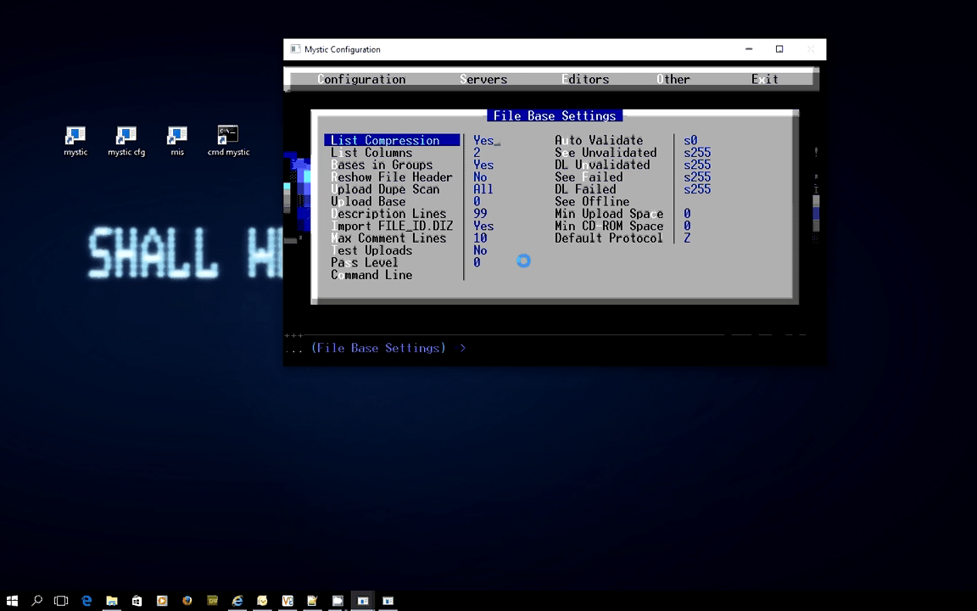
{"action": "key", "text": "Down"}
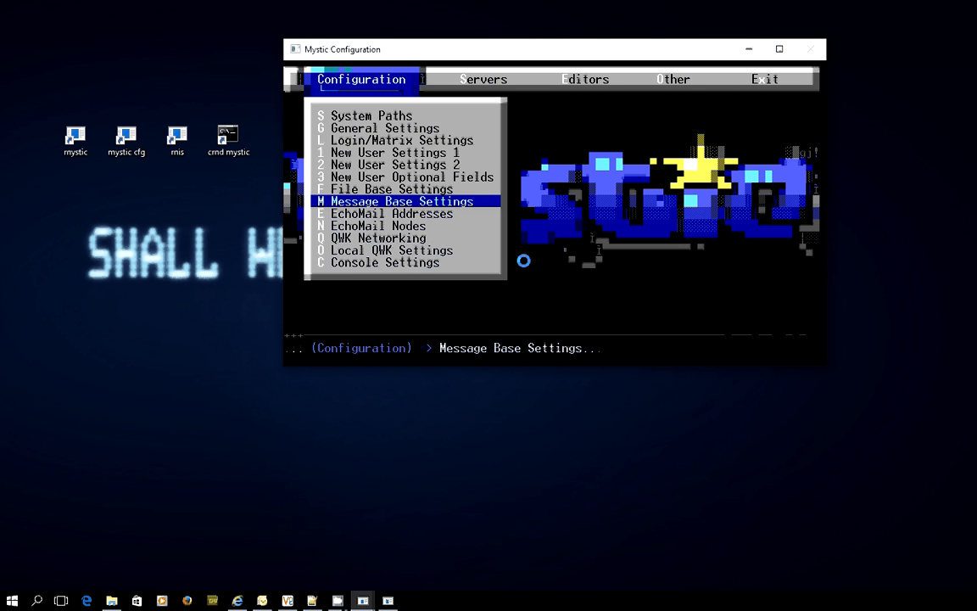
Step: Review Message Base Settings such as Add [ANSI] Prefix, then quit Mystic Configuration
{"action": "left_click", "coordinate": [399, 201]}
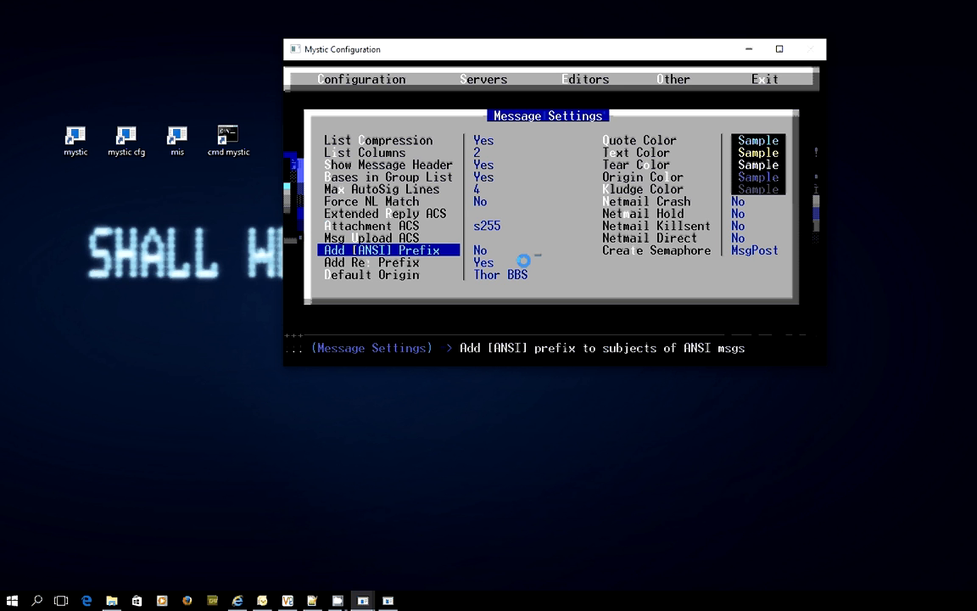
{"action": "key", "text": "Down"}
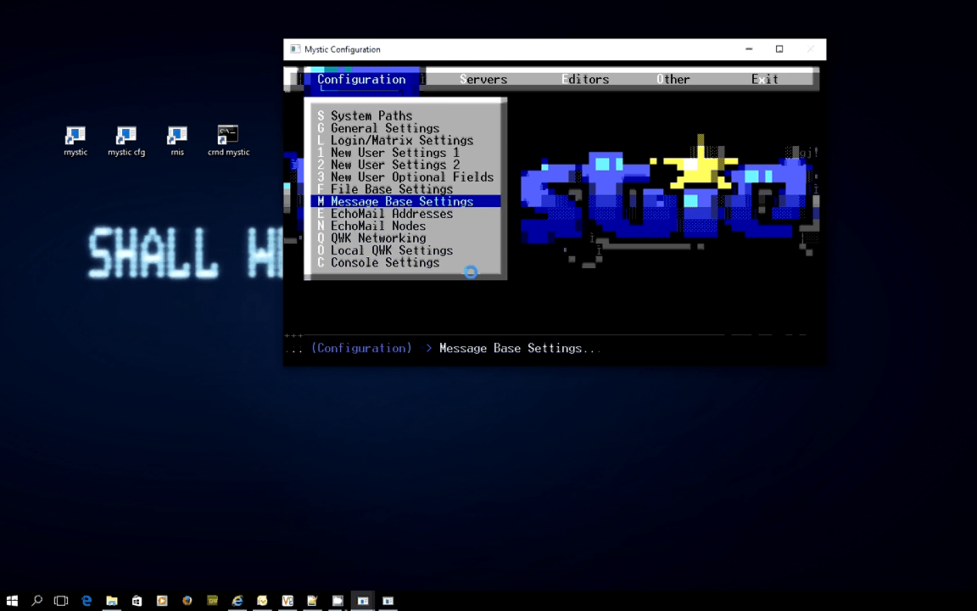
{"action": "left_click", "coordinate": [585, 80]}
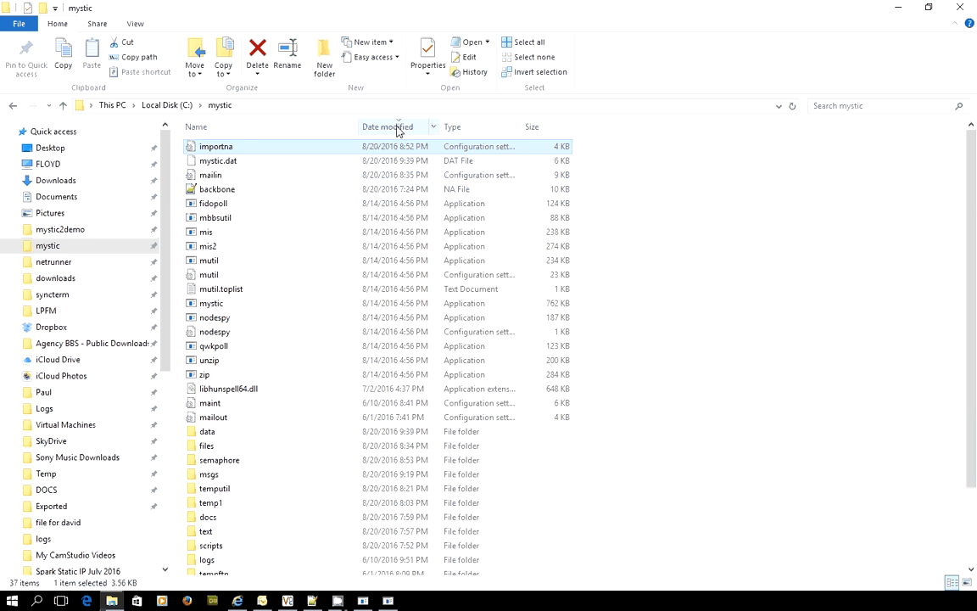
Step: Browse into C:\mystic\data sorted by name and select the newletter text file
{"action": "left_click", "coordinate": [197, 126]}
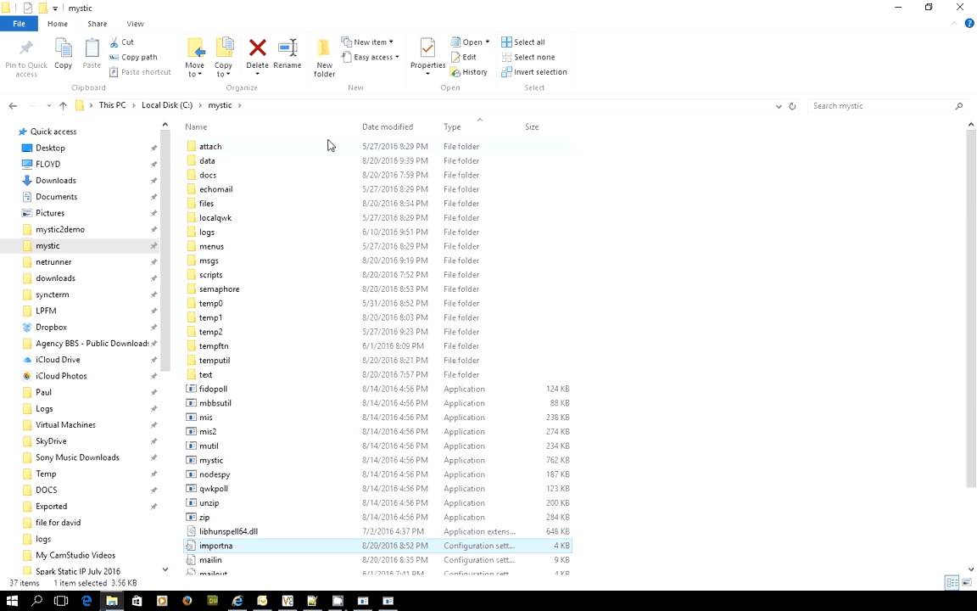
{"action": "mouse_move", "coordinate": [219, 156]}
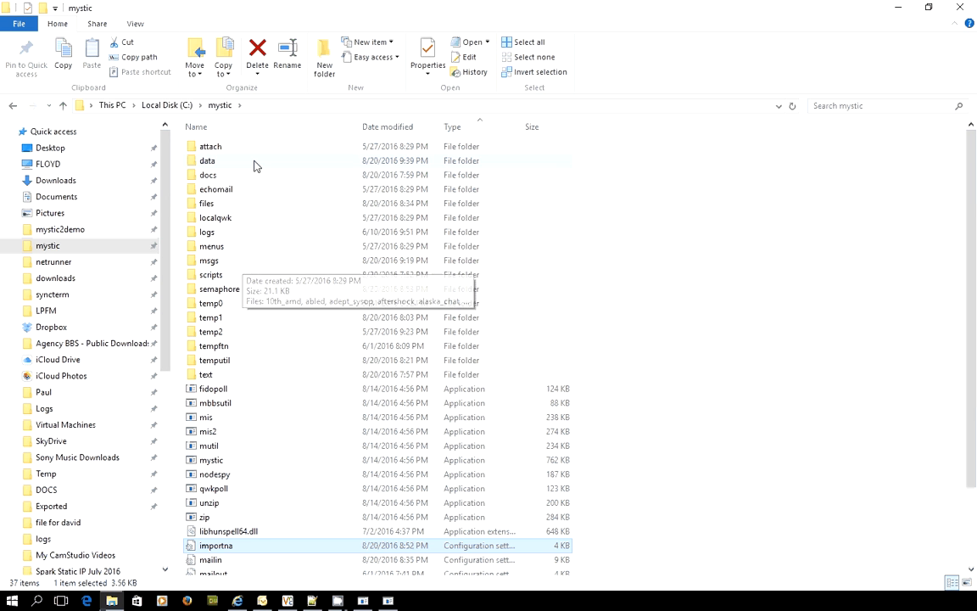
{"action": "double_click", "coordinate": [207, 160]}
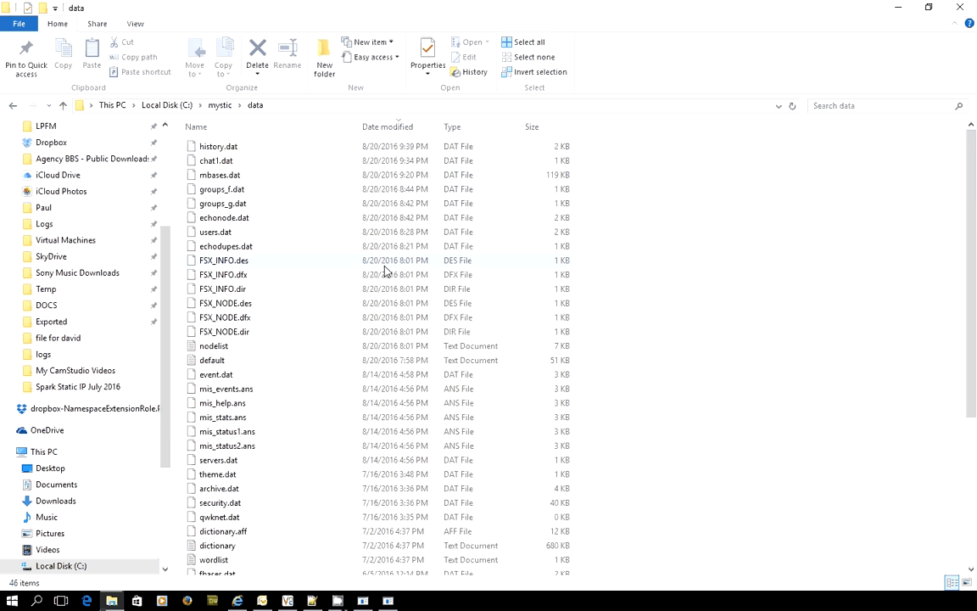
{"action": "scroll", "scroll_direction": "down", "scroll_amount": 3}
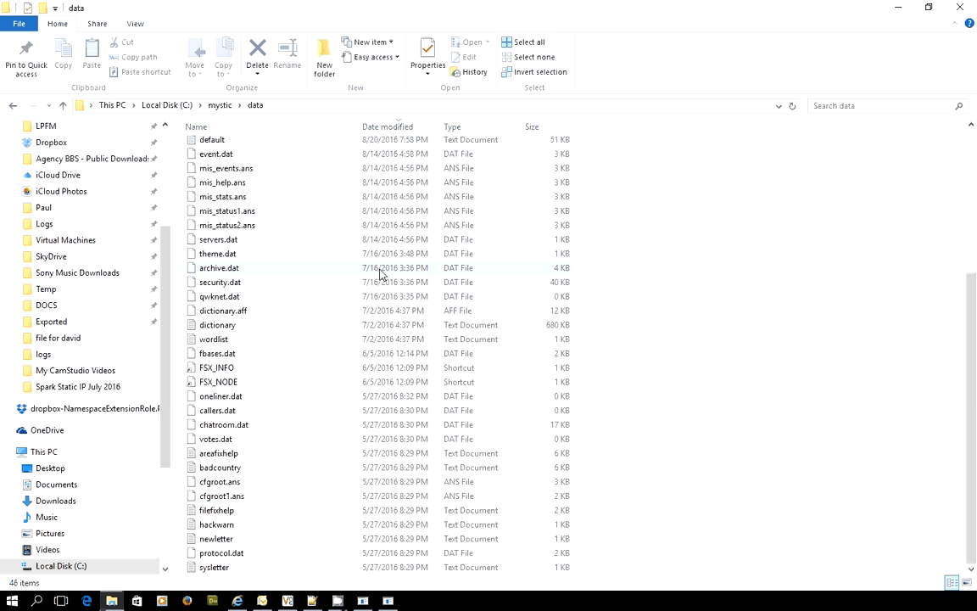
{"action": "mouse_move", "coordinate": [297, 424]}
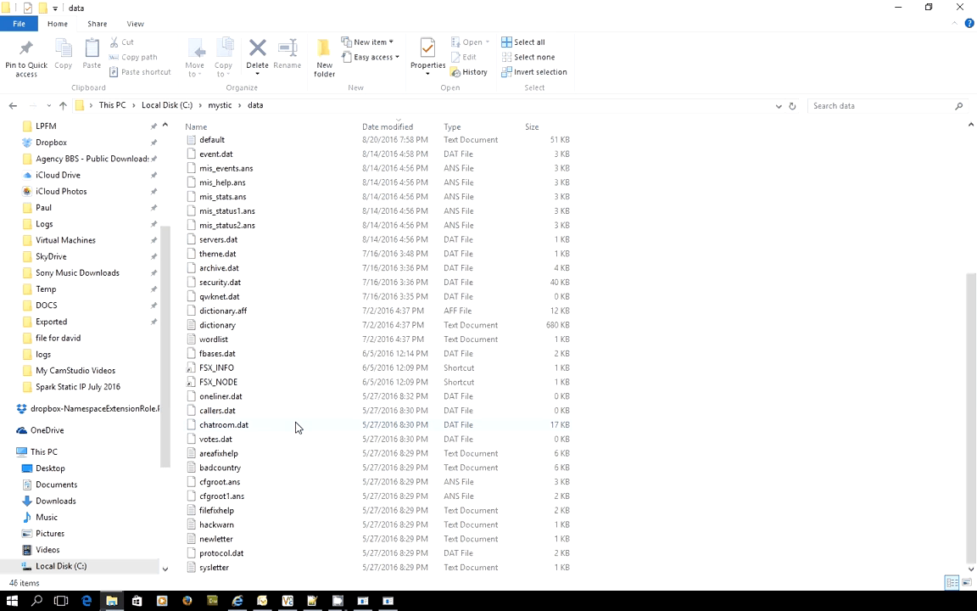
{"action": "left_click", "coordinate": [452, 125]}
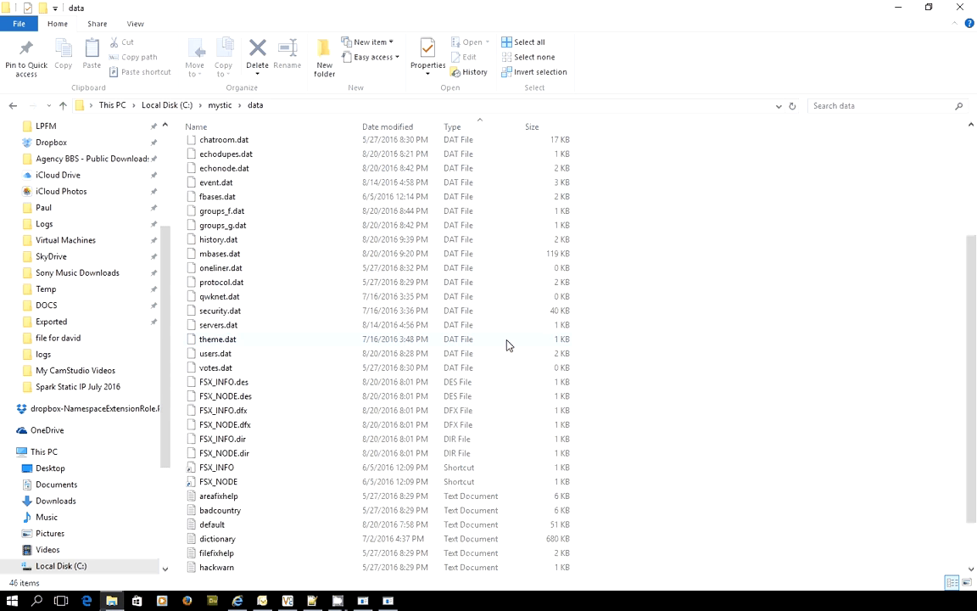
{"action": "scroll", "scroll_direction": "down", "scroll_amount": 3}
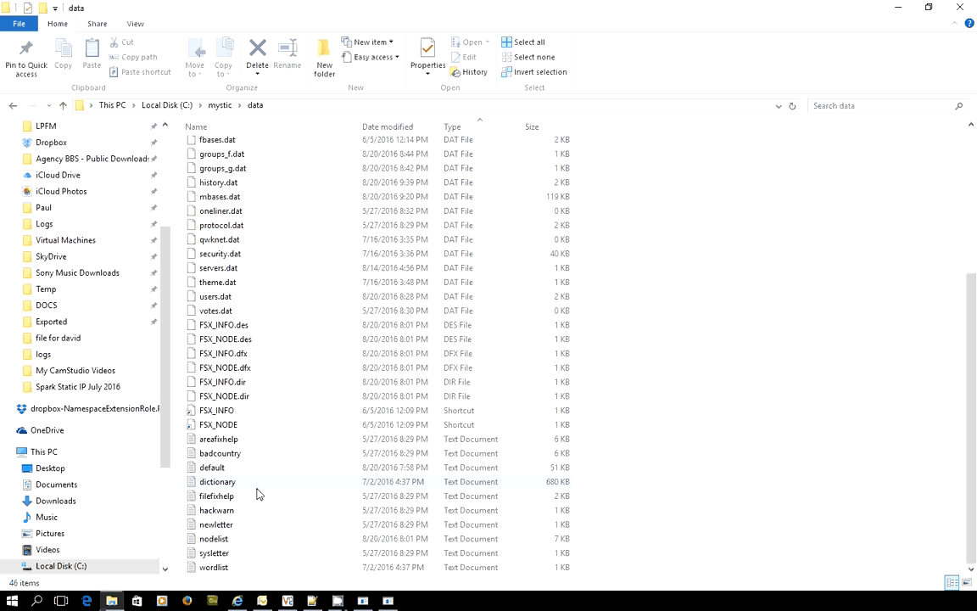
{"action": "mouse_move", "coordinate": [217, 481]}
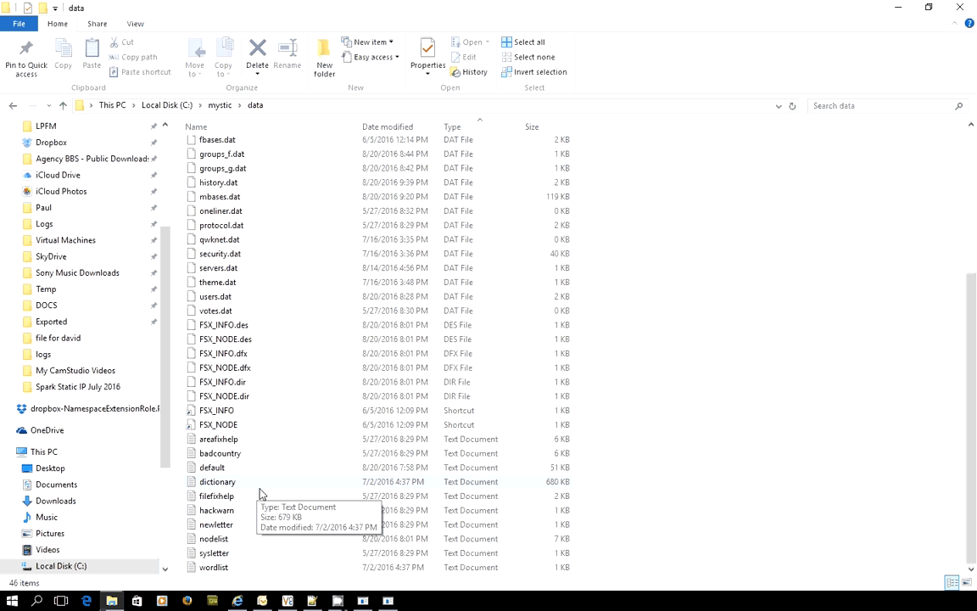
{"action": "mouse_move", "coordinate": [241, 452]}
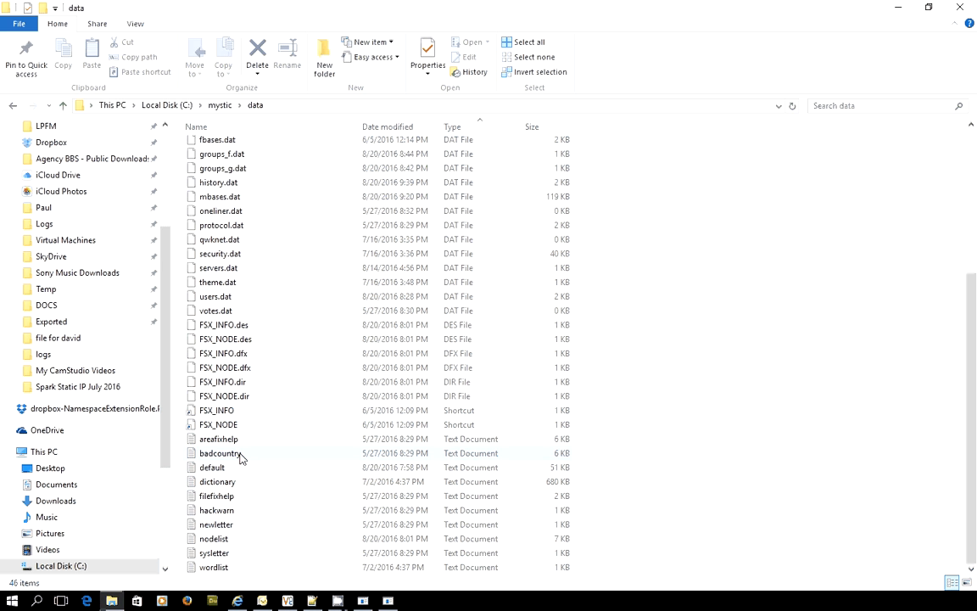
{"action": "mouse_move", "coordinate": [220, 452]}
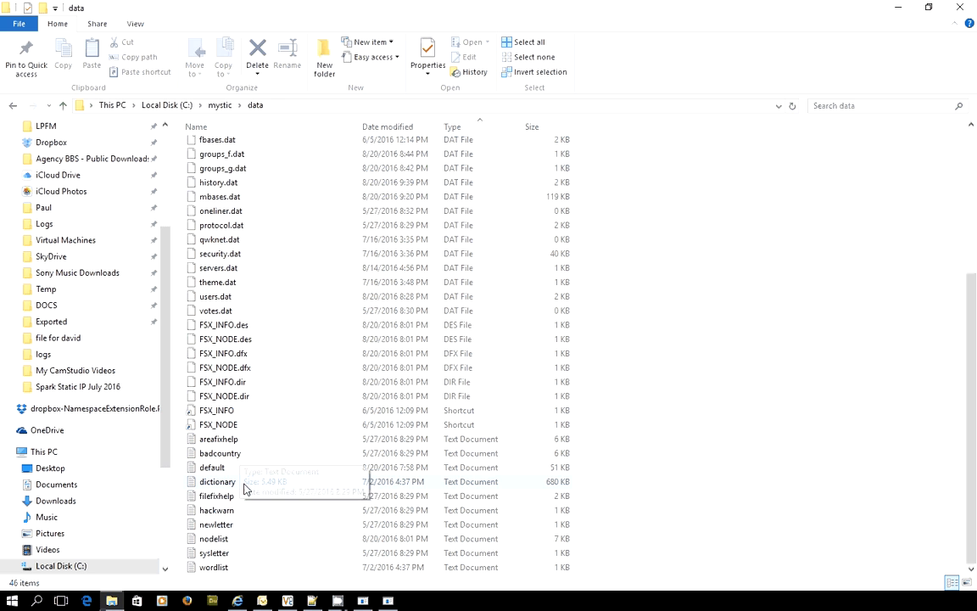
{"action": "mouse_move", "coordinate": [251, 529]}
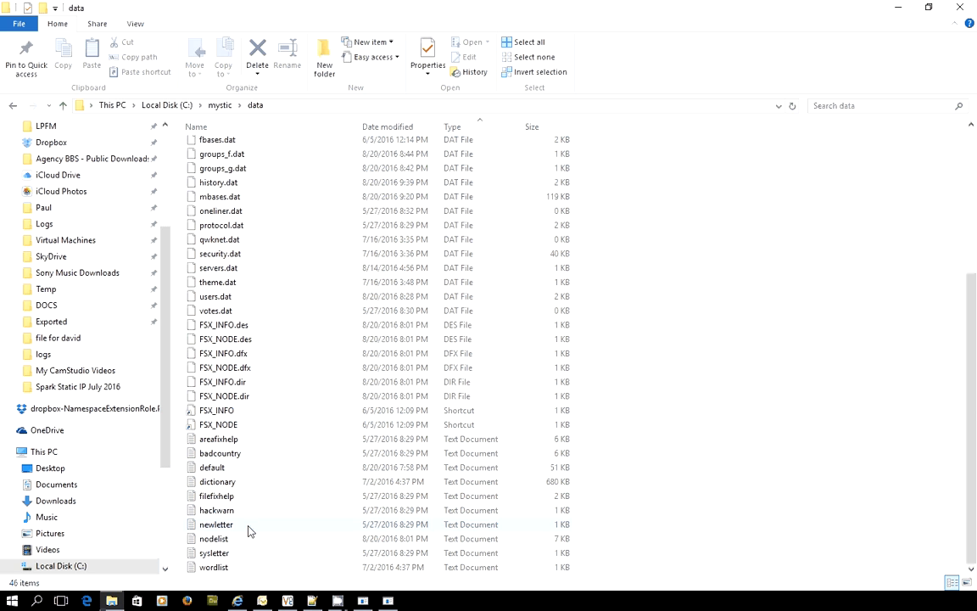
{"action": "left_click", "coordinate": [215, 524]}
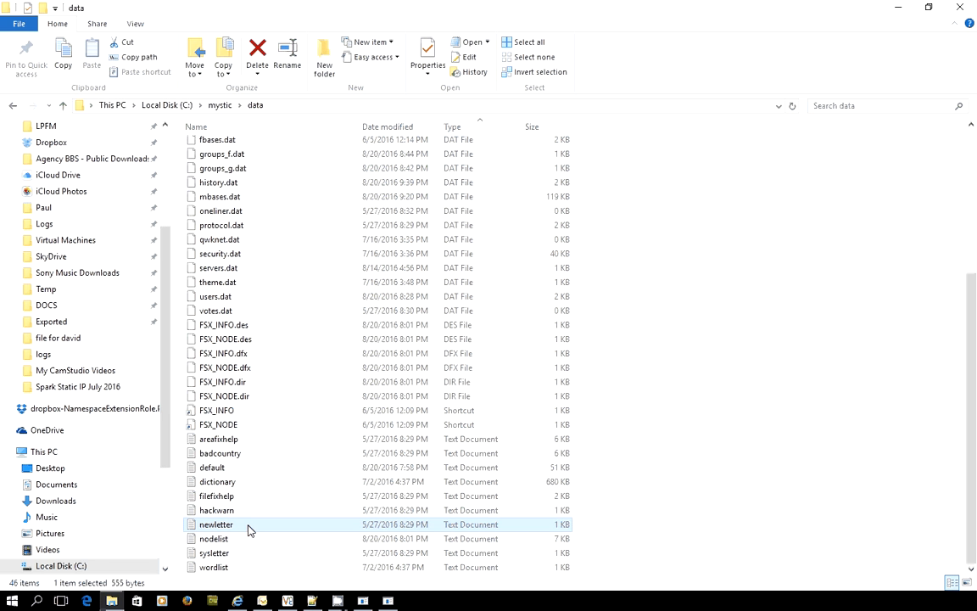
Step: Open newletter from the data folder with Edit with Notepad++
{"action": "right_click", "coordinate": [215, 525]}
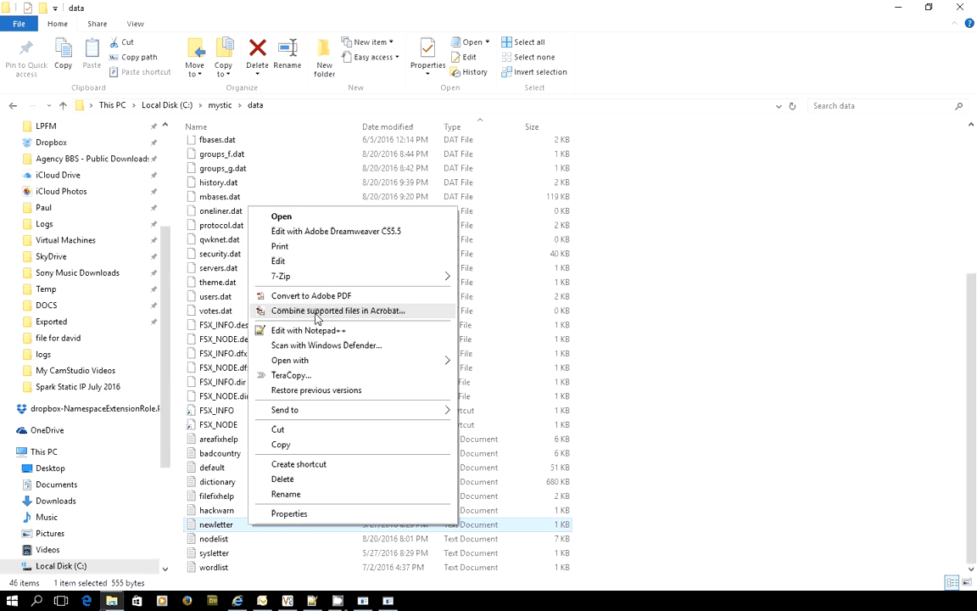
{"action": "left_click", "coordinate": [308, 329]}
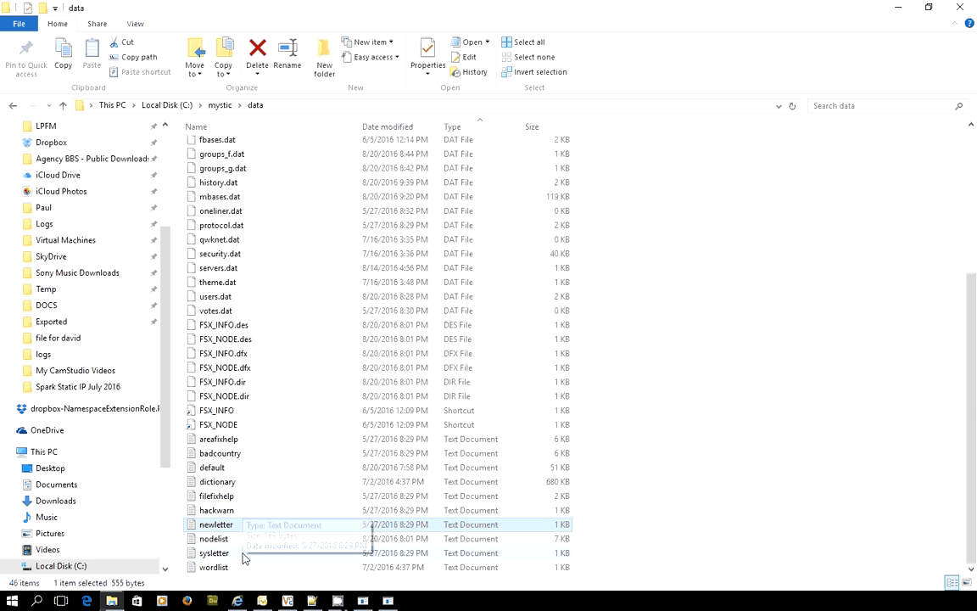
Step: Open the sysletter new-account notification template with Edit with Notepad++
{"action": "right_click", "coordinate": [213, 553]}
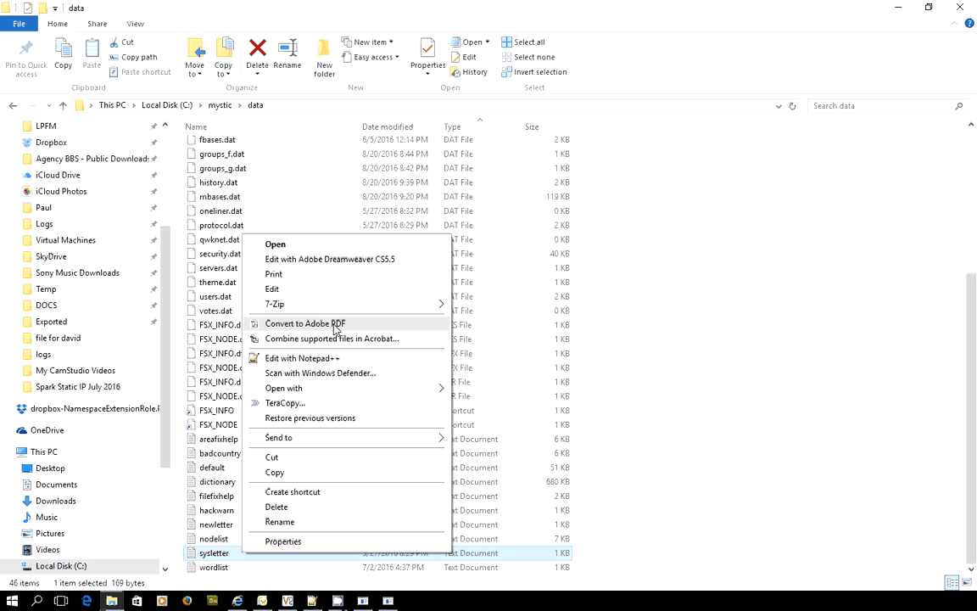
{"action": "left_click", "coordinate": [298, 356]}
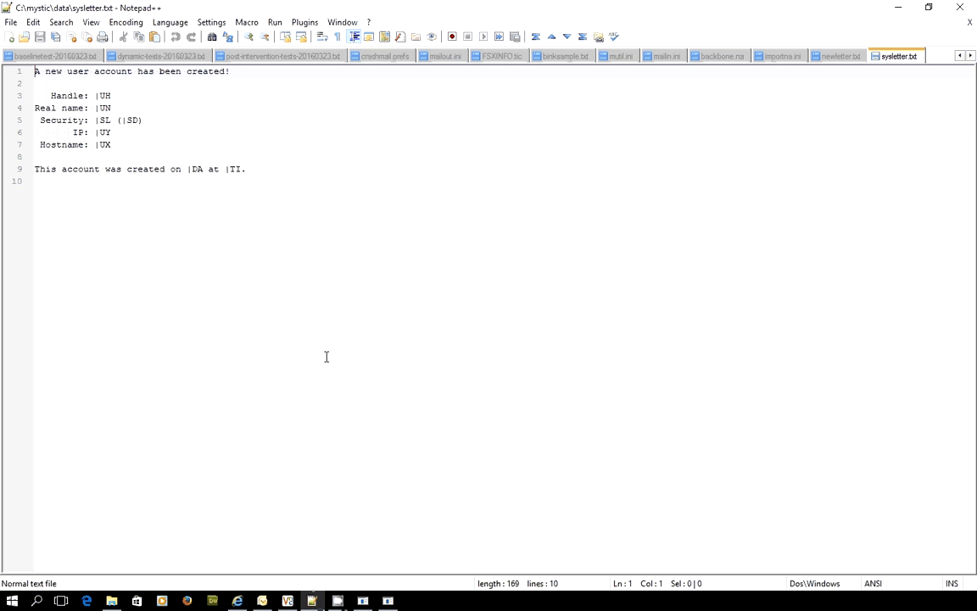
{"action": "mouse_move", "coordinate": [546, 305]}
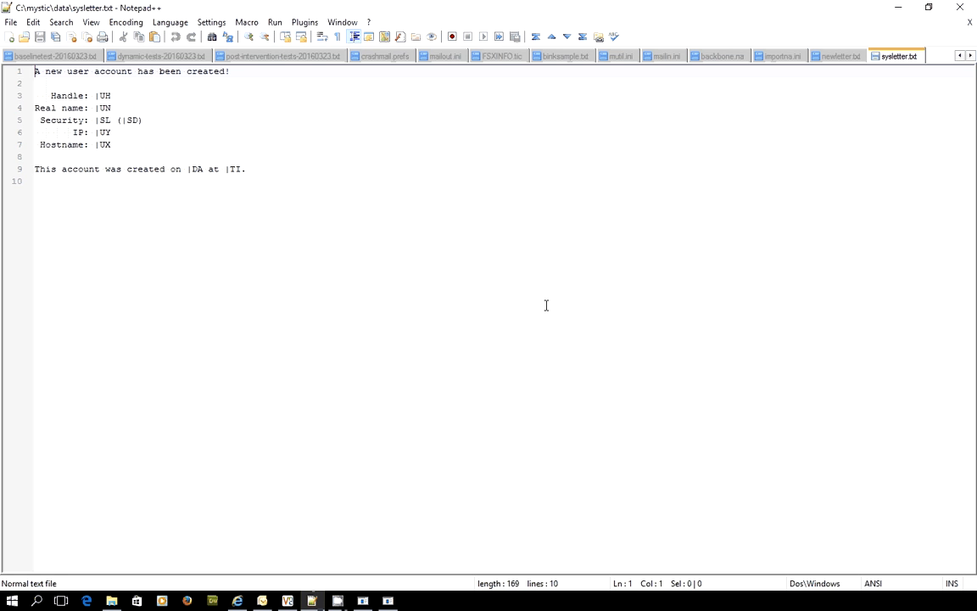
{"action": "mouse_move", "coordinate": [268, 211]}
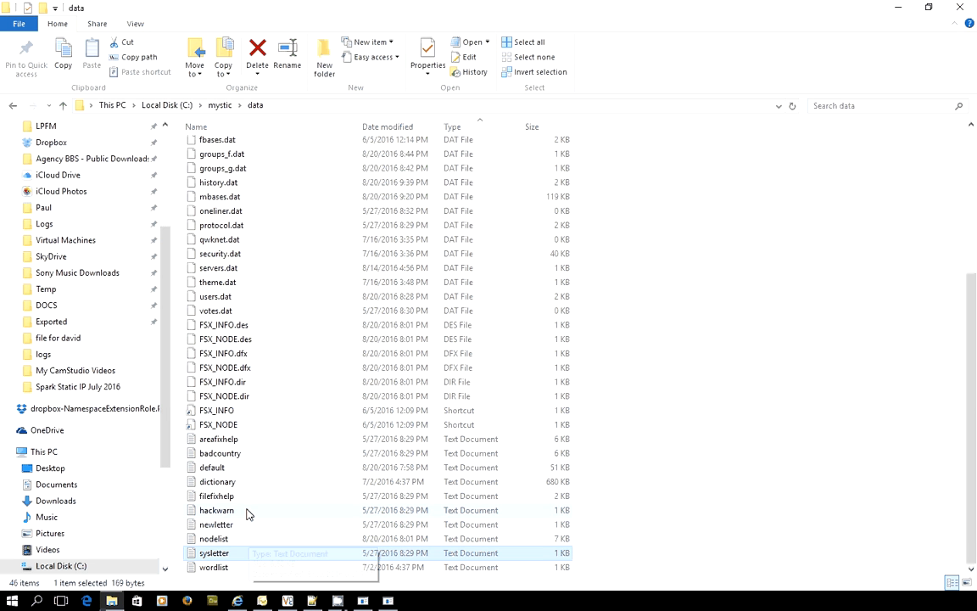
Step: Open the hackwarn failed-login template in Notepad++, then close it to show newletter
{"action": "left_click", "coordinate": [217, 509]}
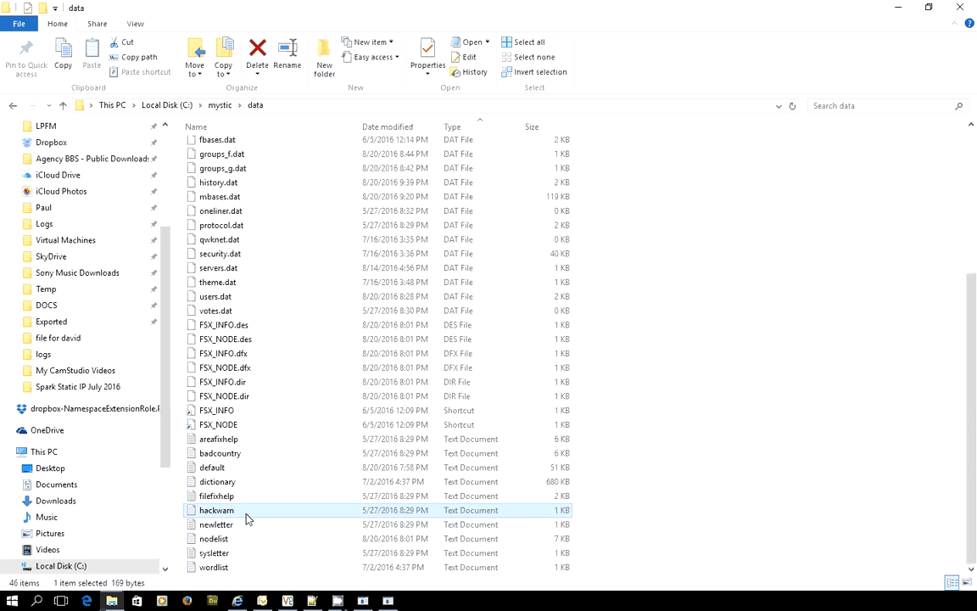
{"action": "right_click", "coordinate": [217, 509]}
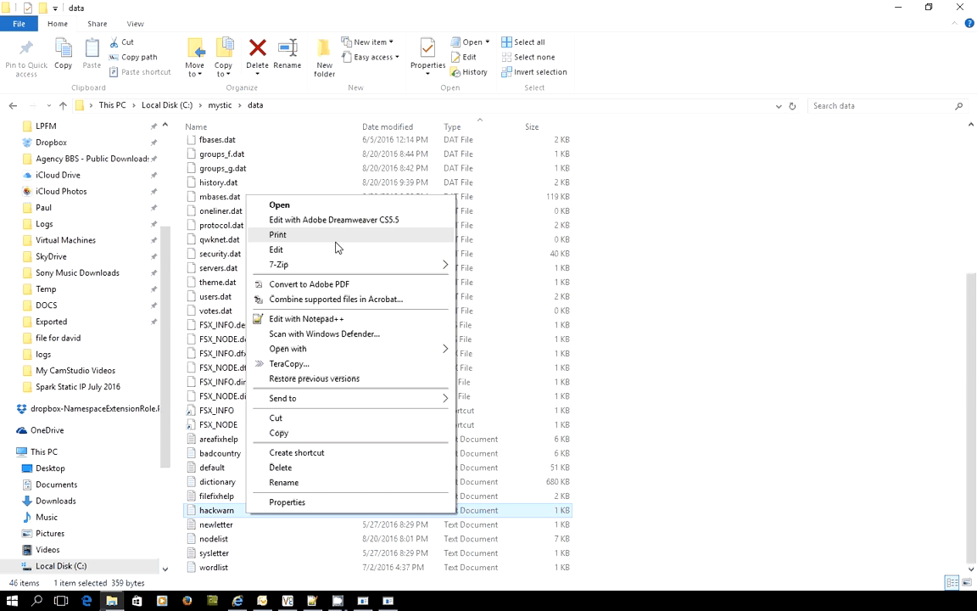
{"action": "left_click", "coordinate": [307, 319]}
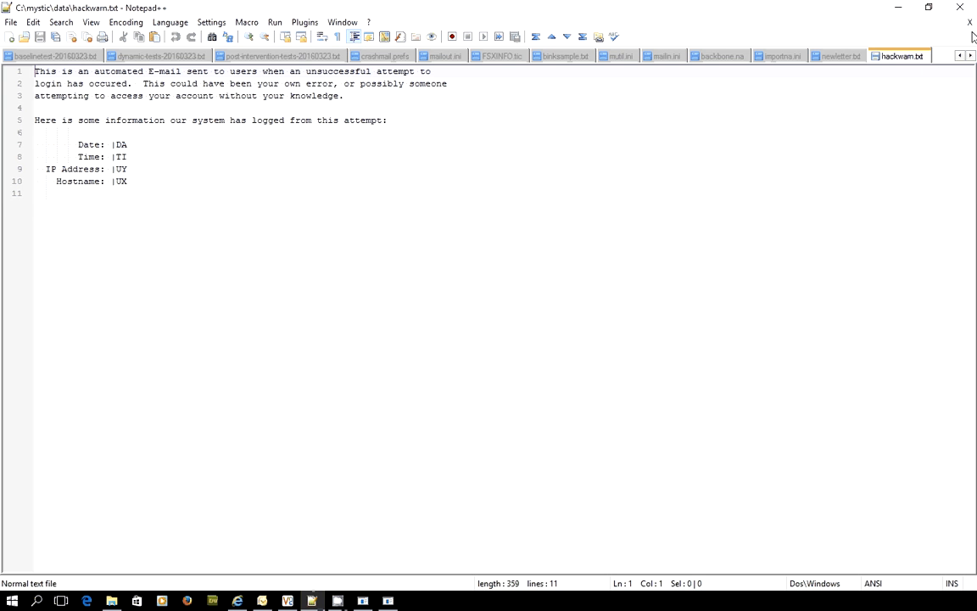
{"action": "left_click", "coordinate": [837, 56]}
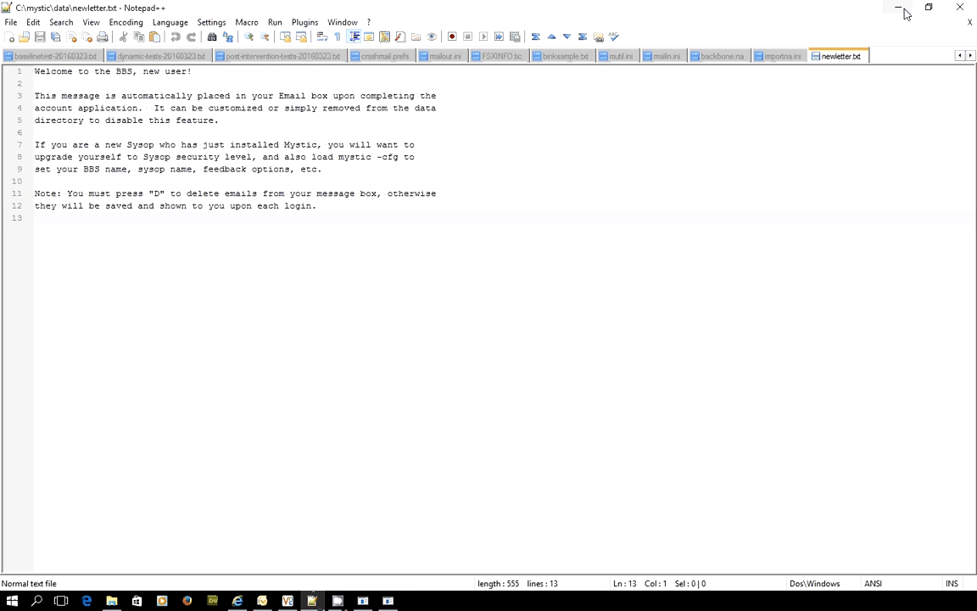